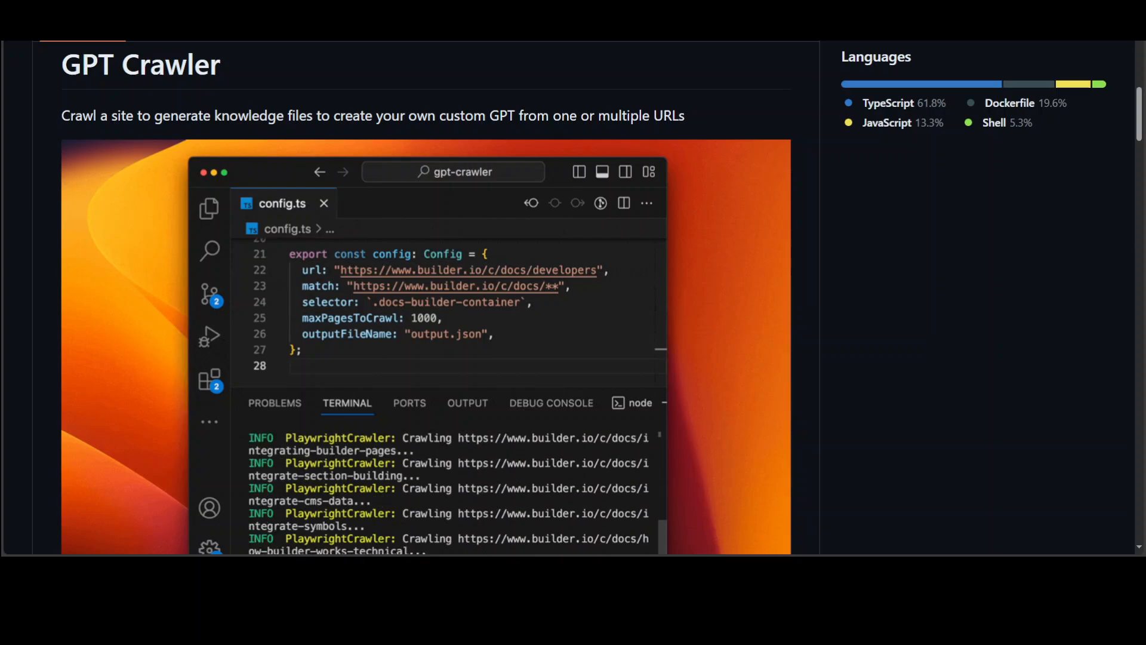
# - Scroll through the SSH terminal session on the Ubuntu server to reach the prompt
pyautogui.scroll(-3)
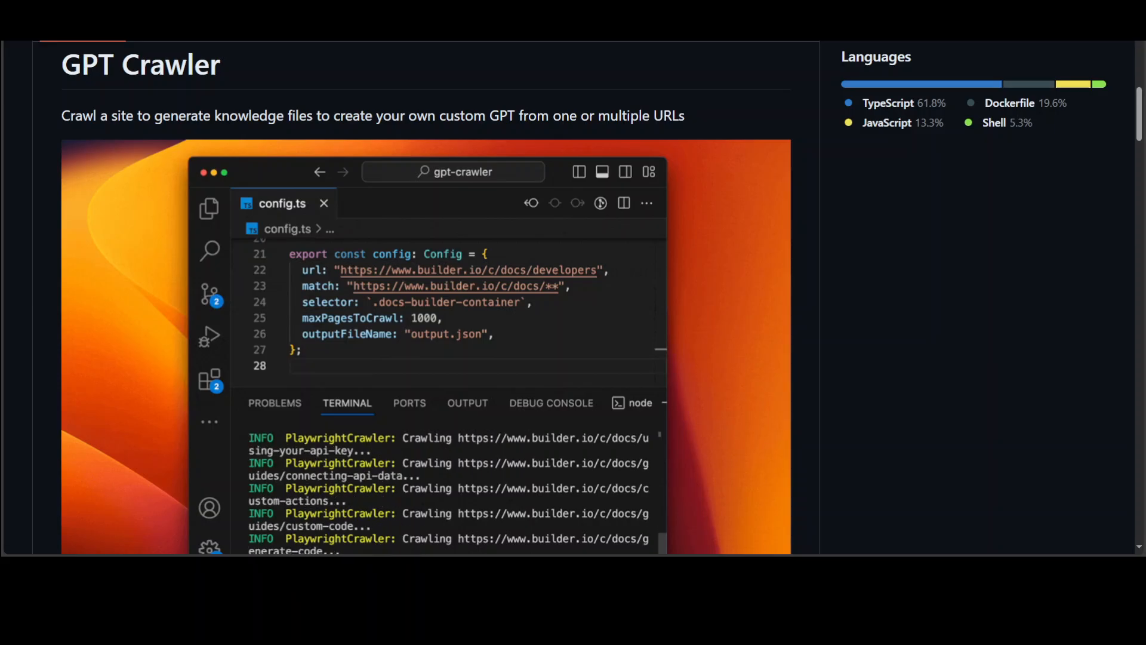
pyautogui.scroll(-3)
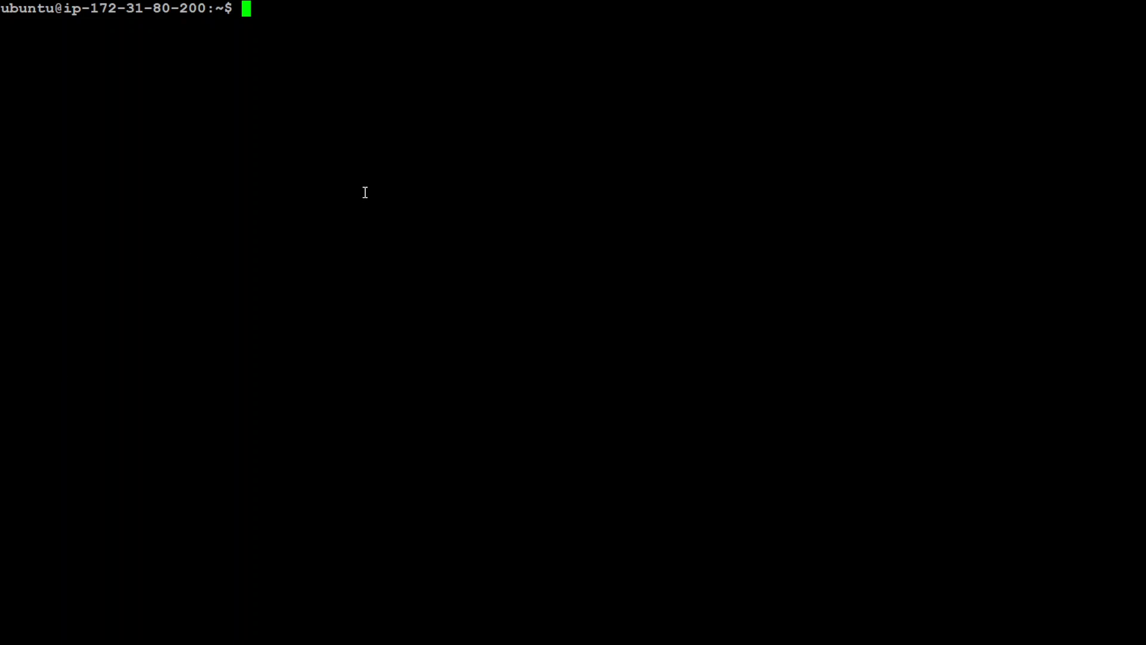
# - Print the server's OS release info with cat /etc/*rl
pyautogui.write('cat')
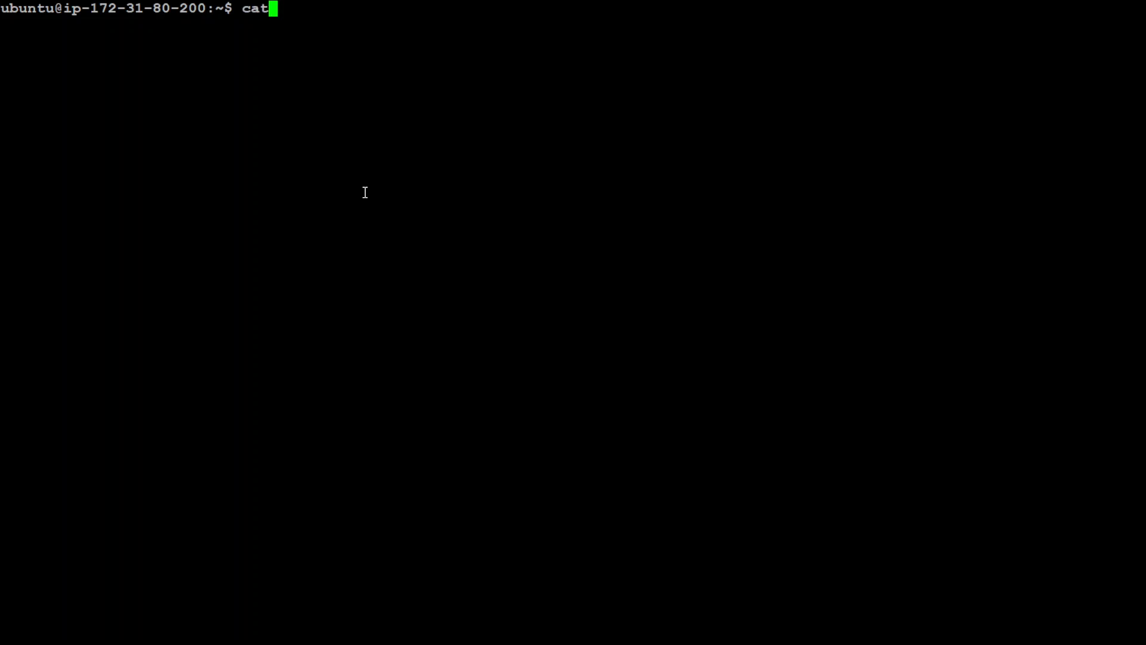
pyautogui.write('/etc/')
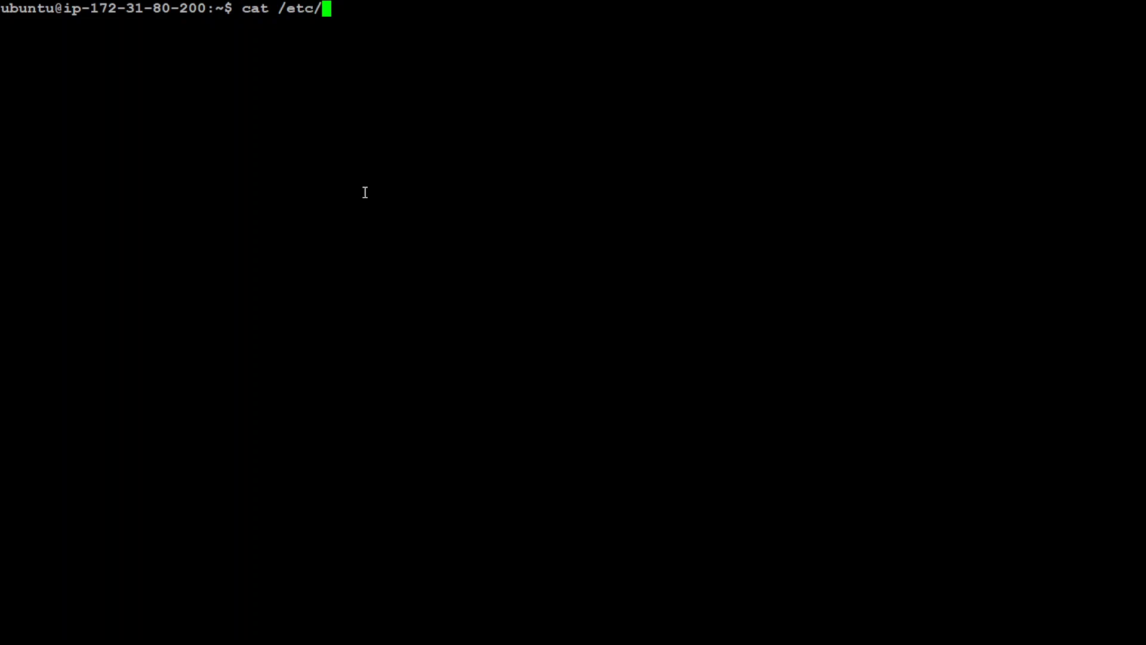
pyautogui.write('*rl')
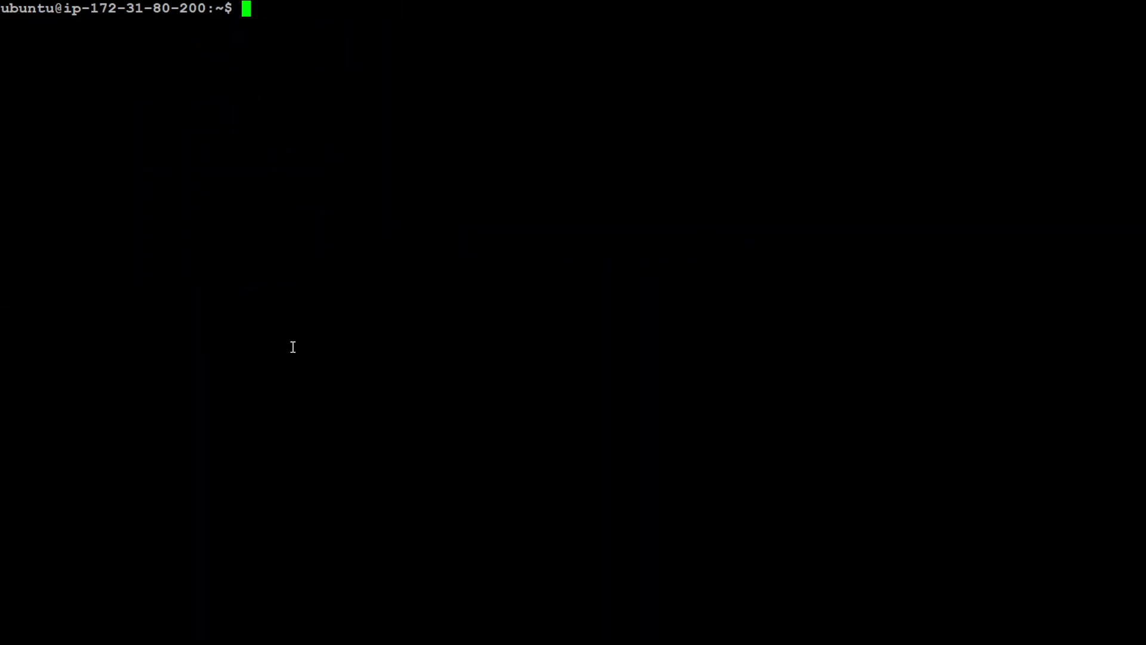
# - Confirm Node v21.5.0 and npm 10.2.4 are installed, then clear the screen
pyautogui.write('node -v')
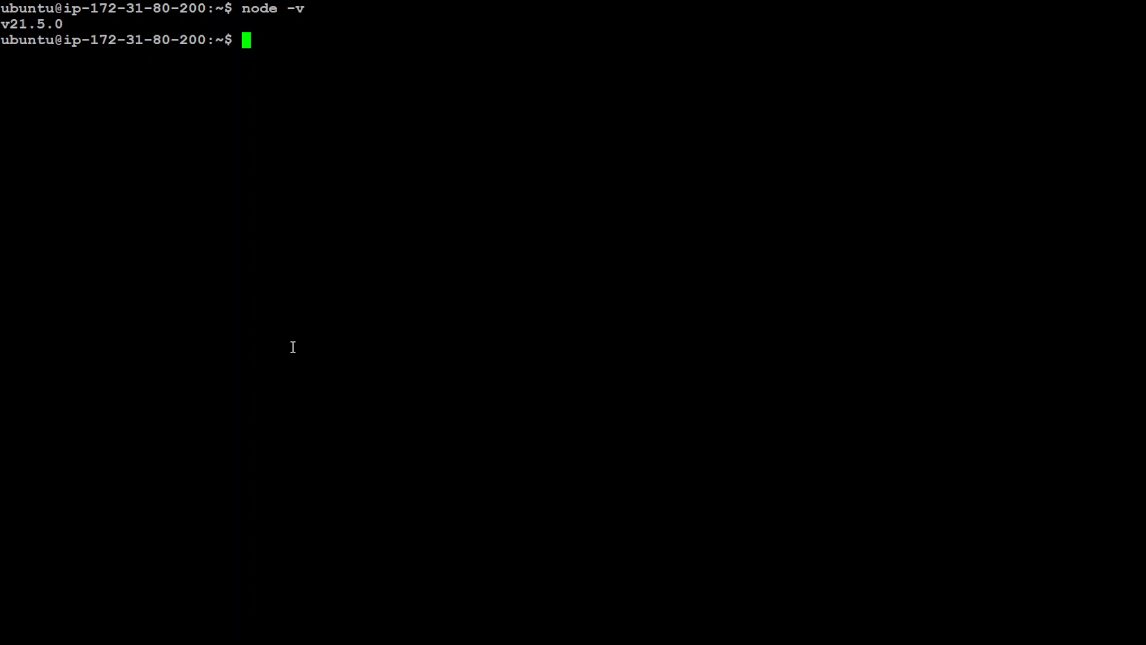
pyautogui.write('clear')
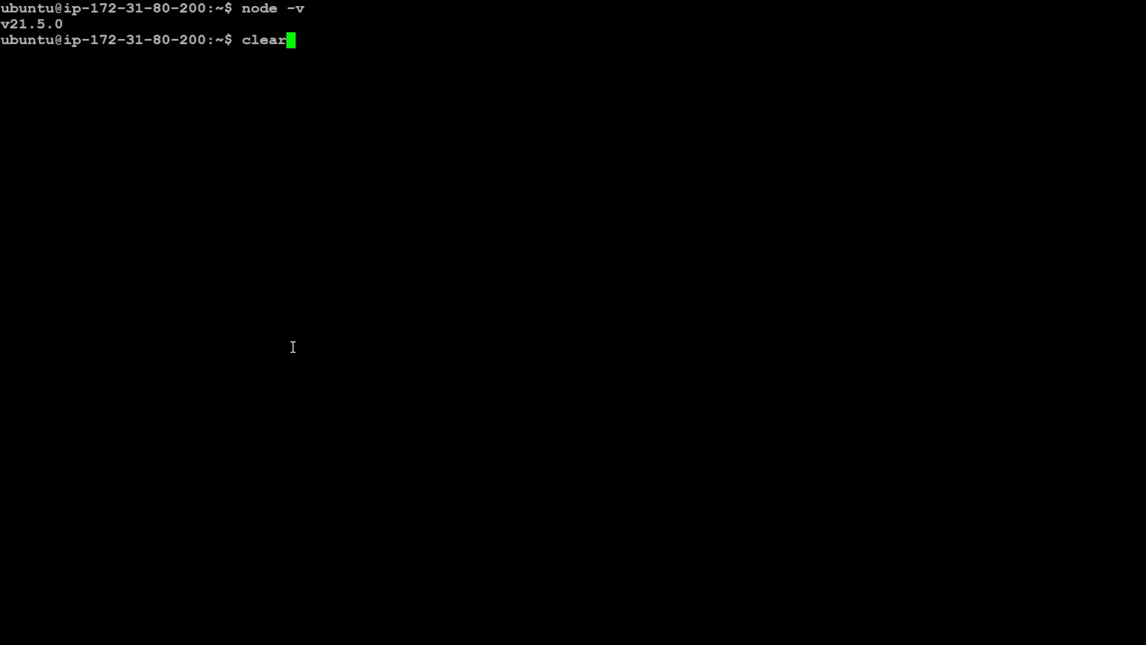
pyautogui.write('npm')
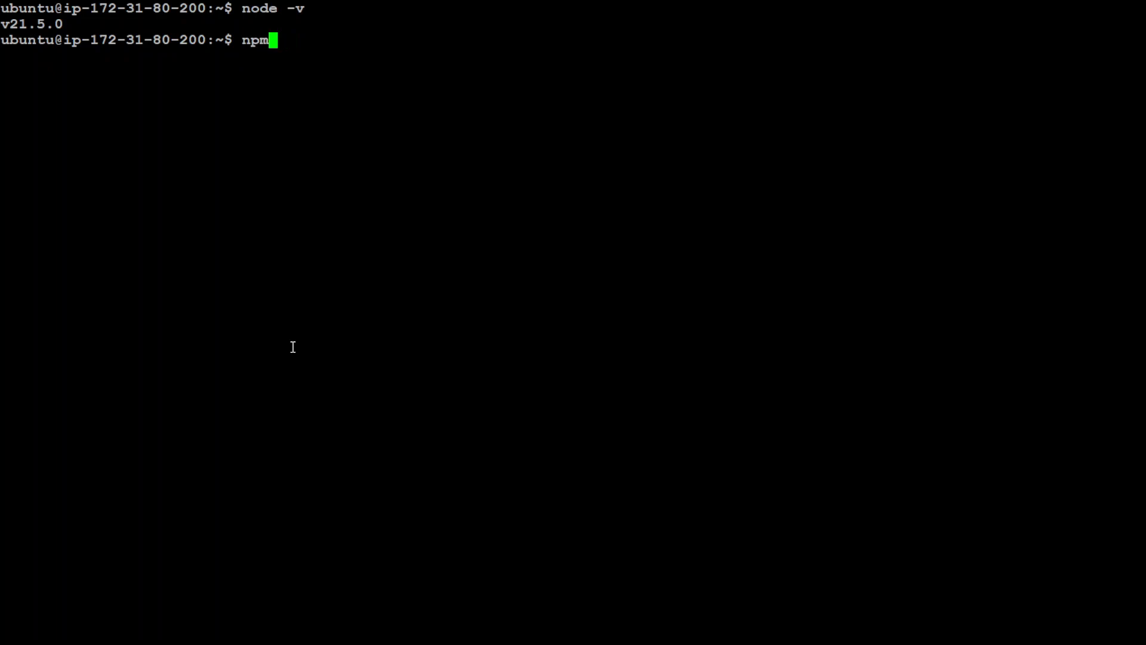
pyautogui.write('-v')
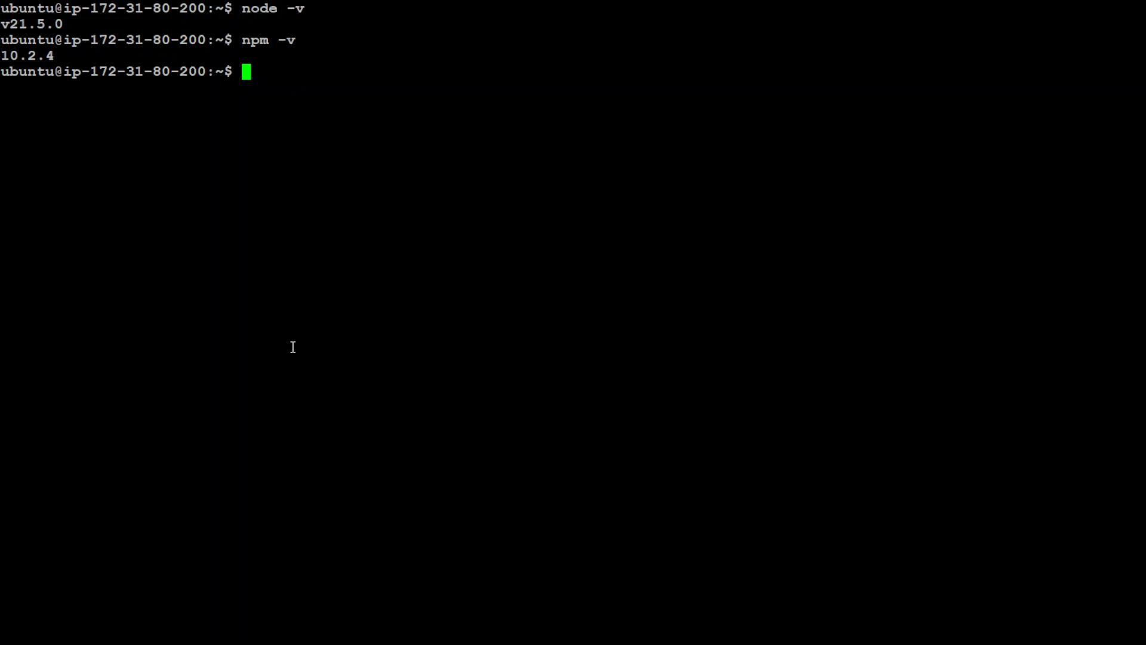
pyautogui.press('ctrl+l')
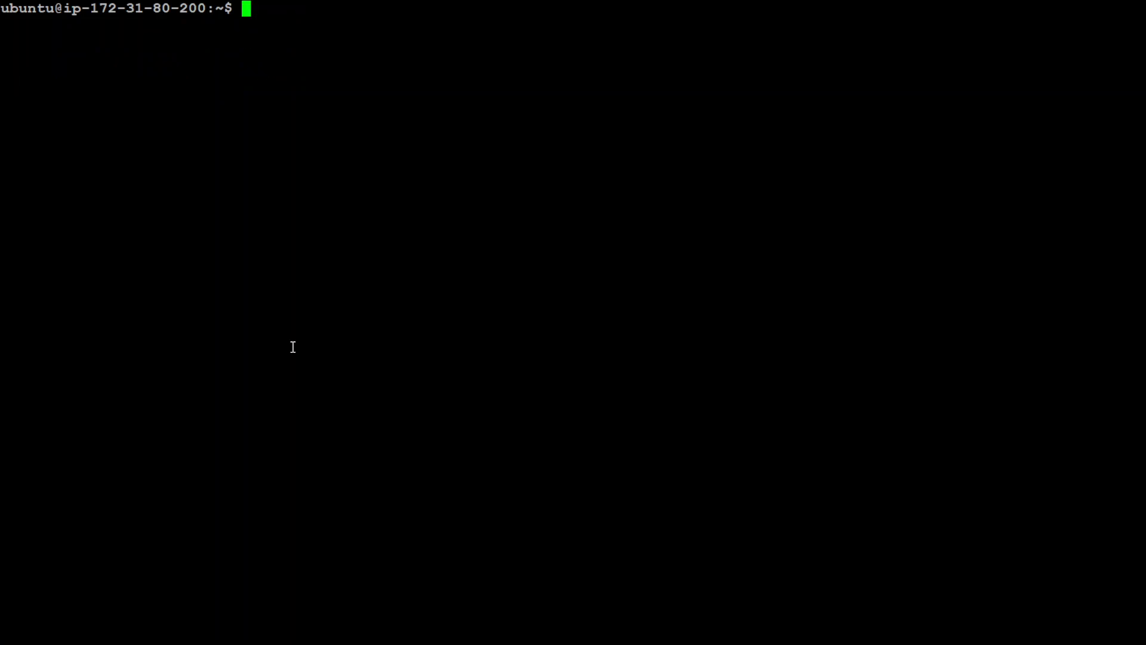
pyautogui.moveTo(351, 271)
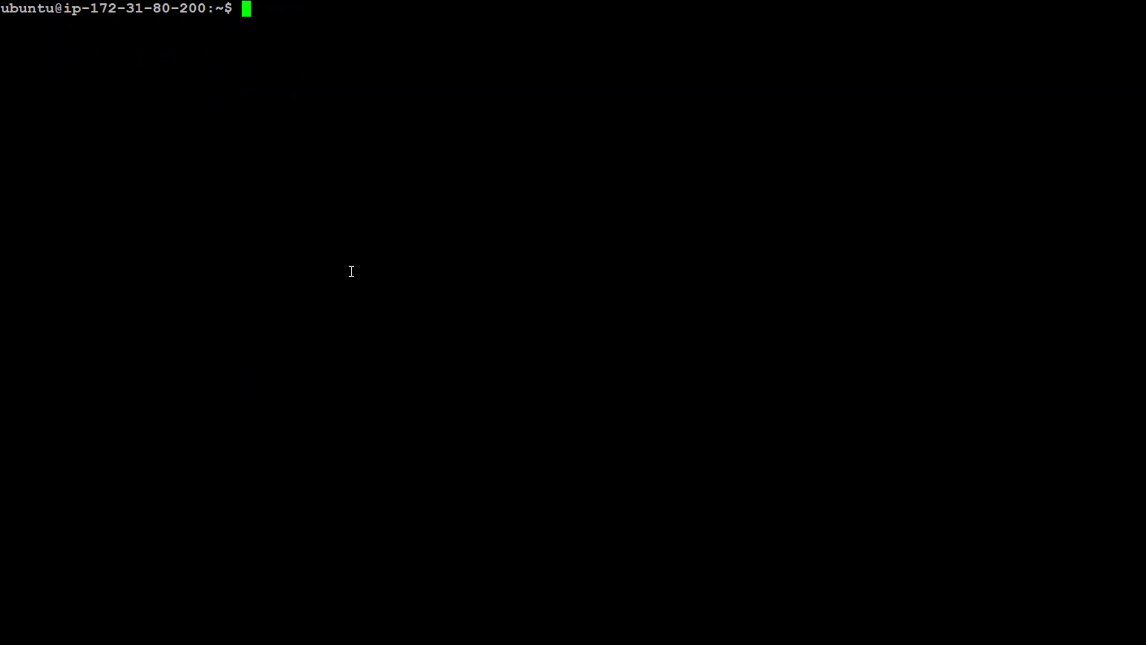
# - Clone builderio/gpt-crawler, enter the gpt-crawler folder, and list its files with ls -ltr
pyautogui.write('git clone https://github.com/builderio/gpt-crawler')
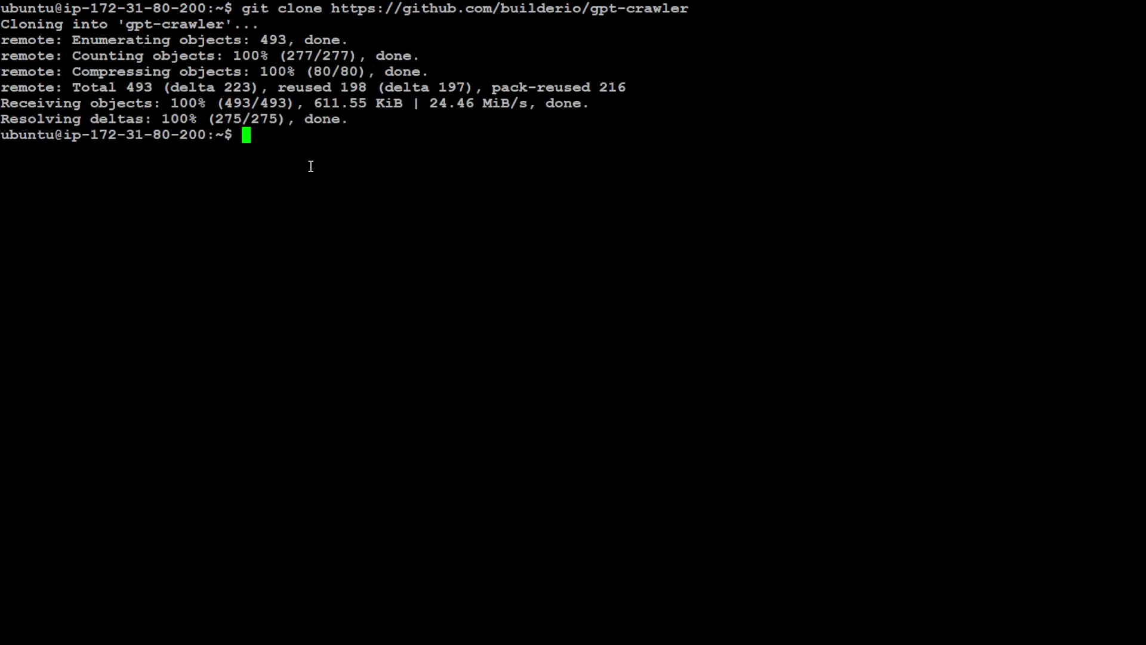
pyautogui.write('ls')
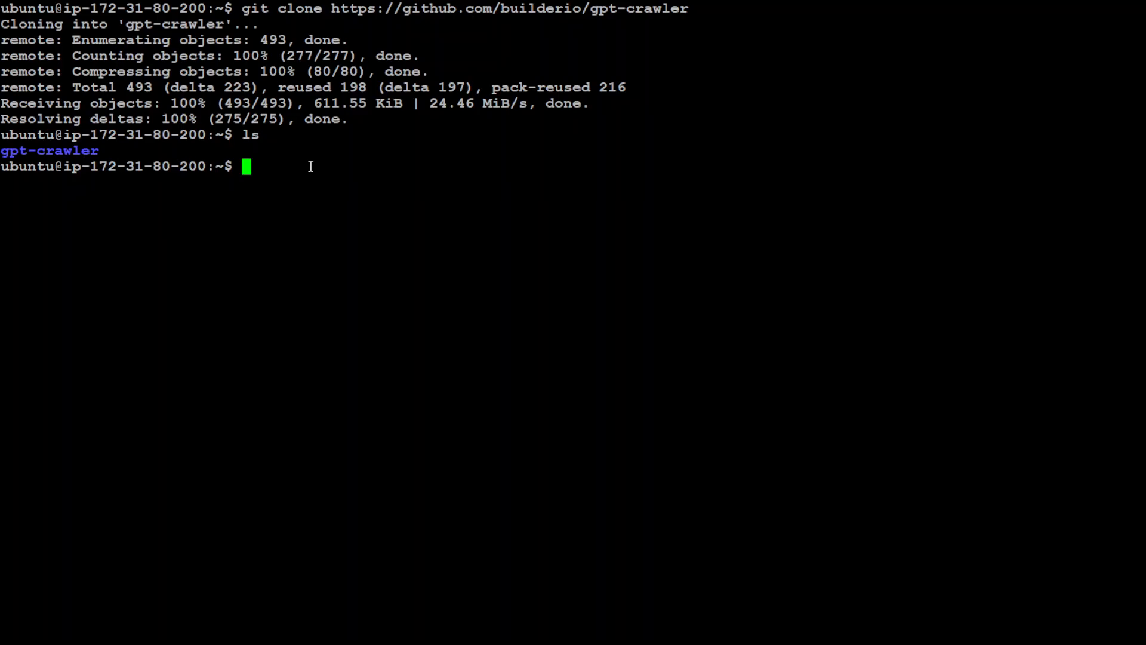
pyautogui.write('cd gpt-crawler/')
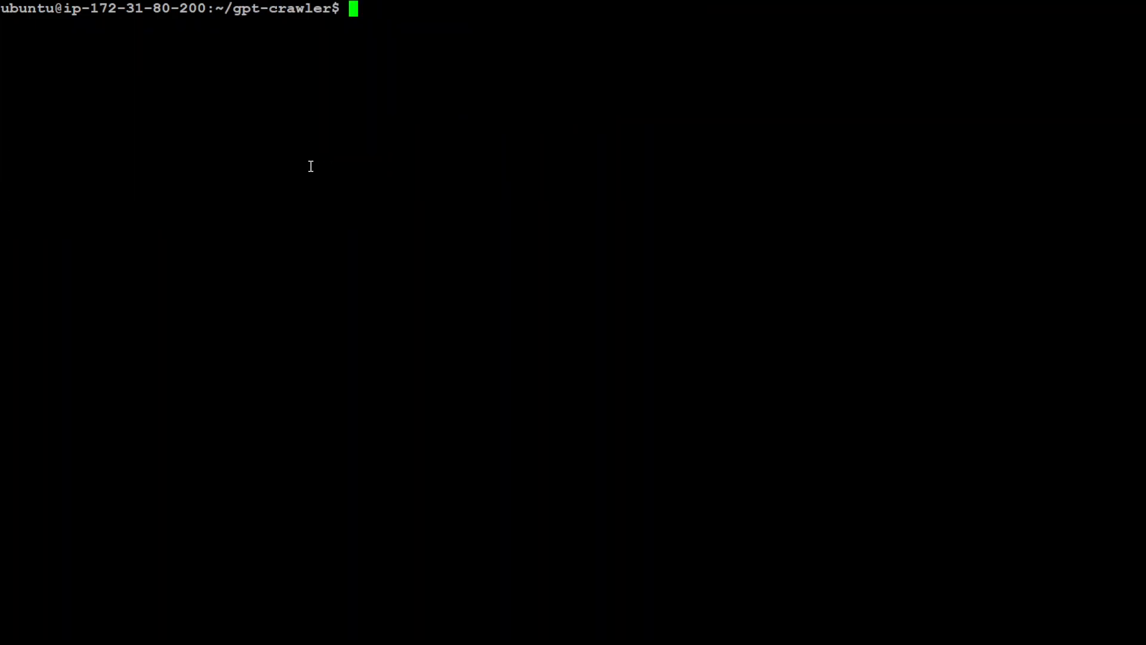
pyautogui.write('ls -ltr')
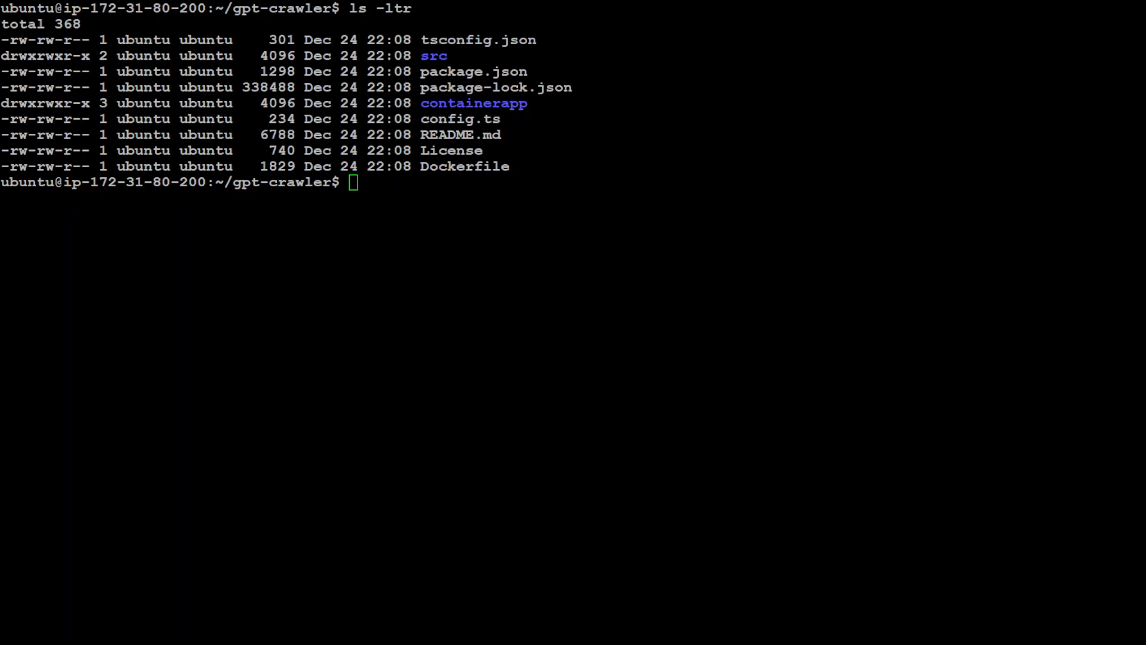
# - Install the gpt-crawler dependencies and Playwright browsers with npm i, then clear the screen
pyautogui.write('npm i')
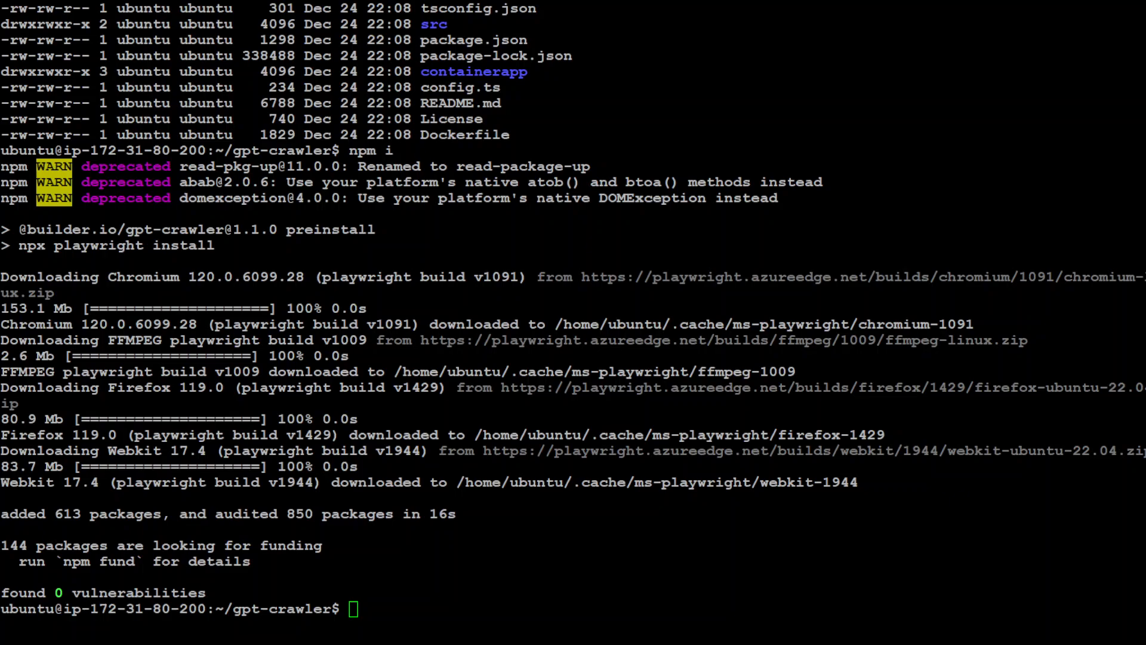
pyautogui.write('cle')
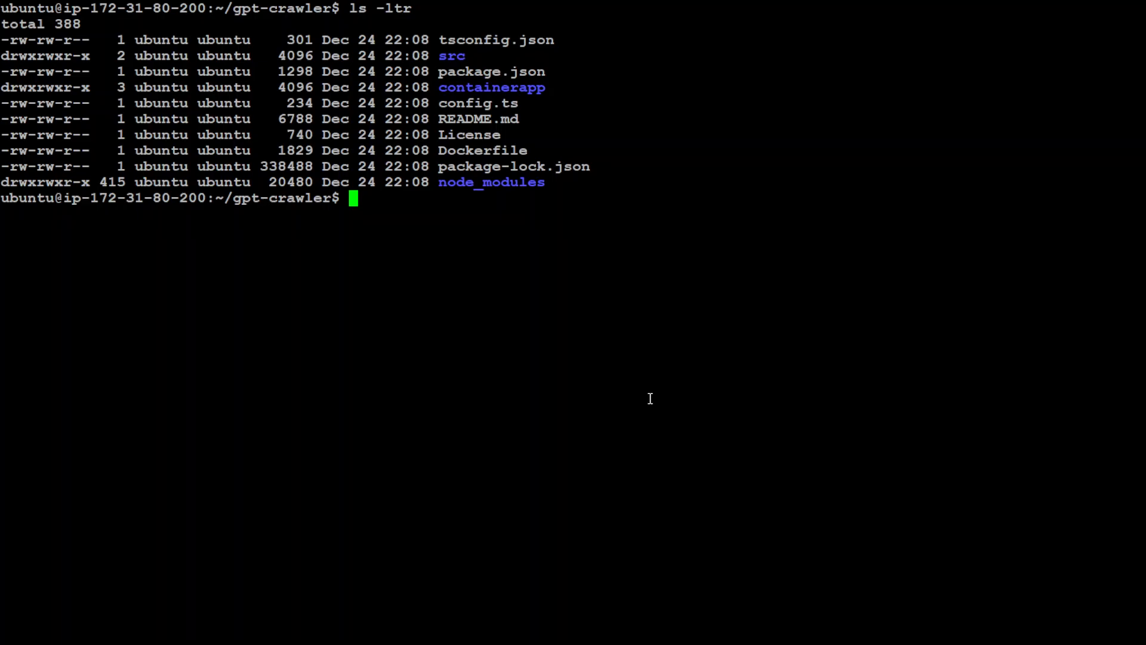
pyautogui.moveTo(612, 357)
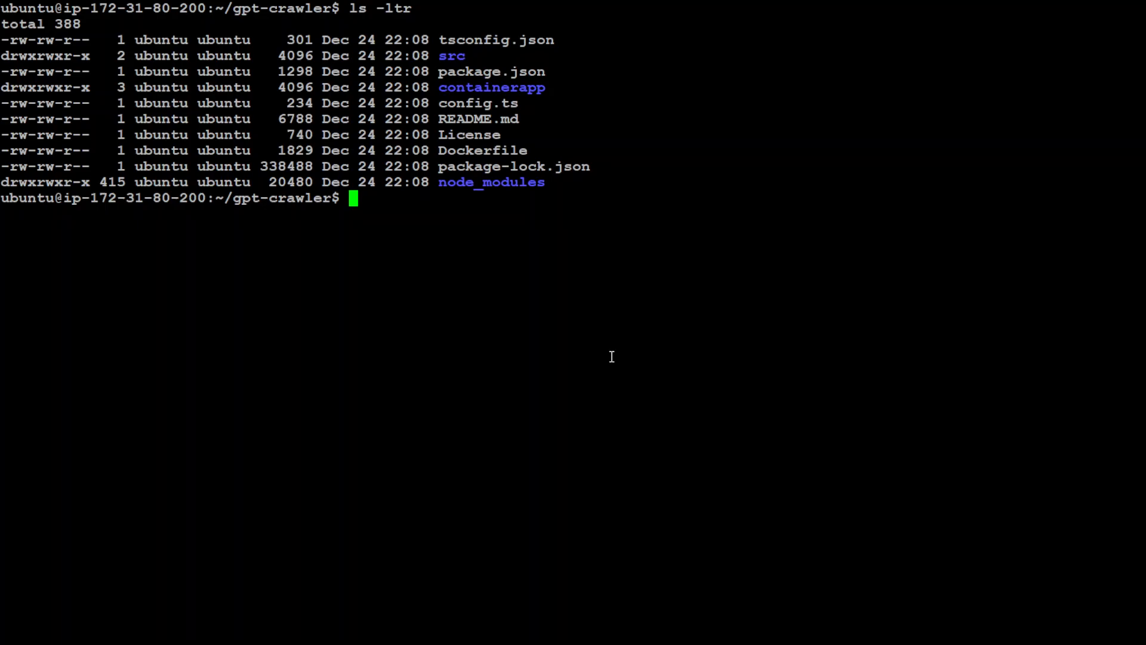
pyautogui.doubleClick(462, 102)
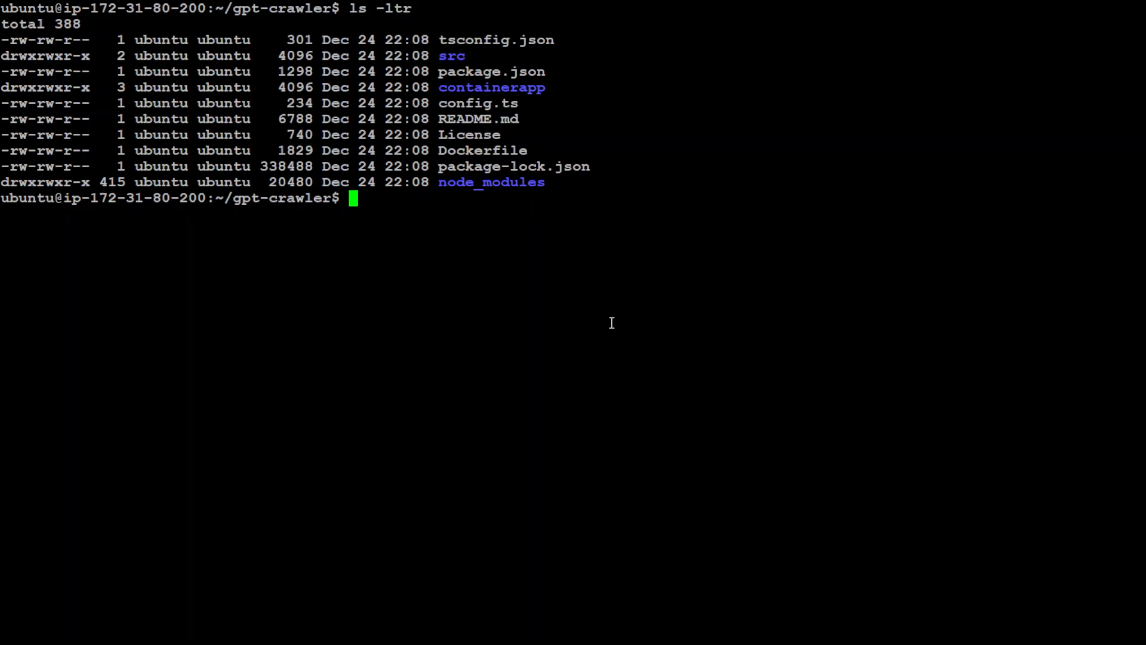
pyautogui.write('vi config.')
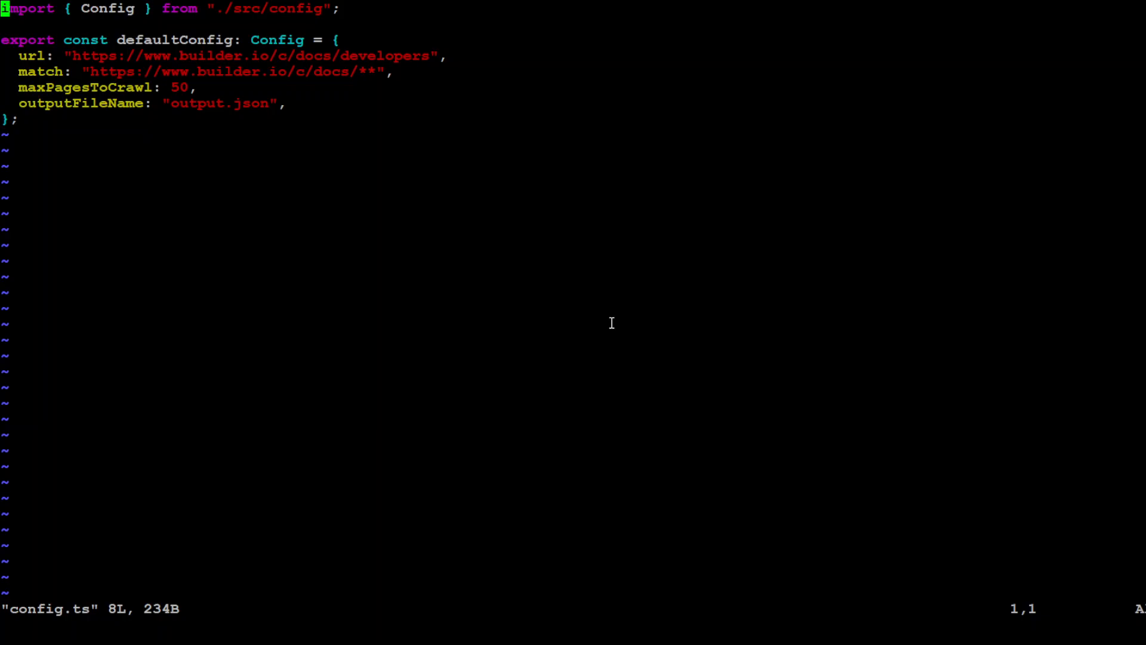
pyautogui.press('Down')
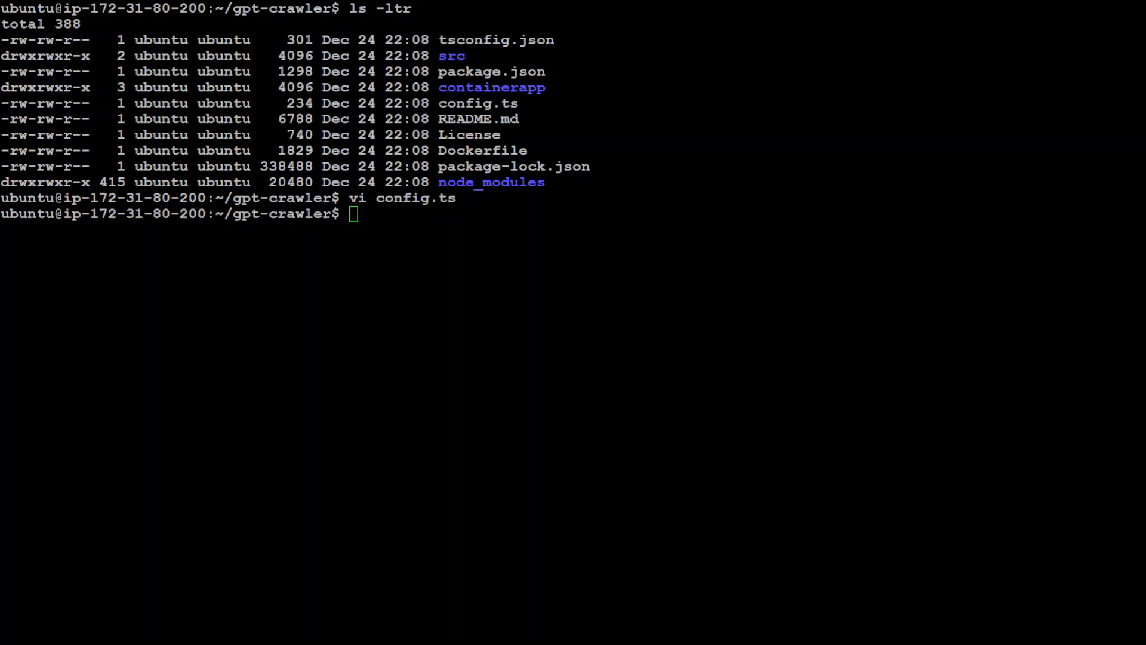
# - Crawl the builder.io docs with npm start, then list files and select output-1.json
pyautogui.write('npm start')
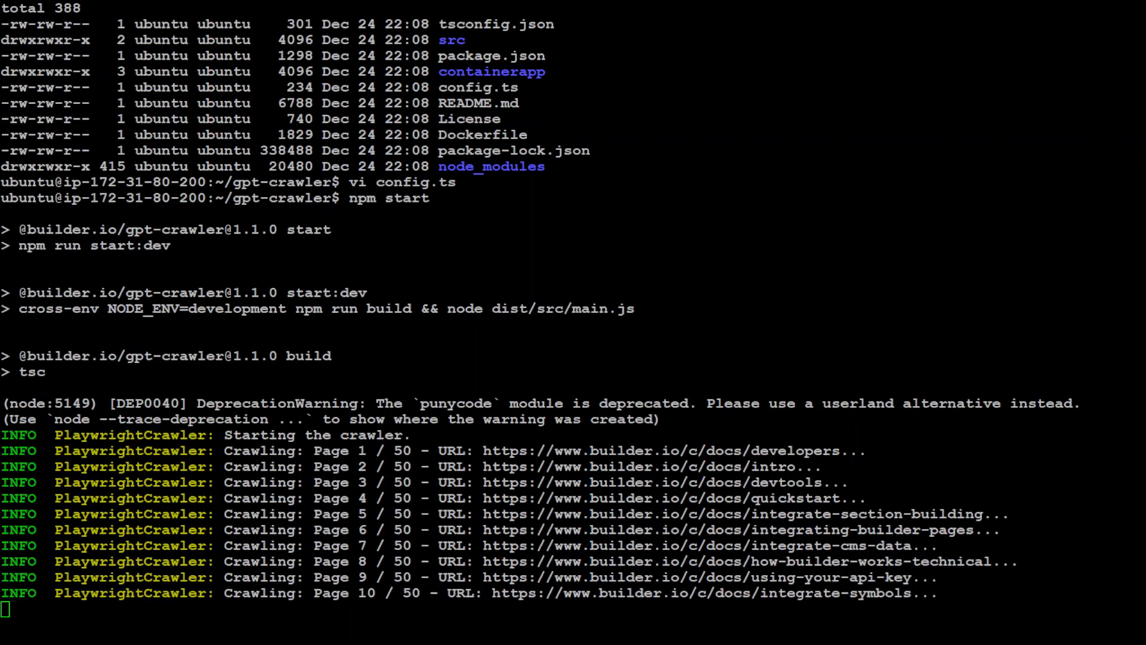
pyautogui.scroll(-3)
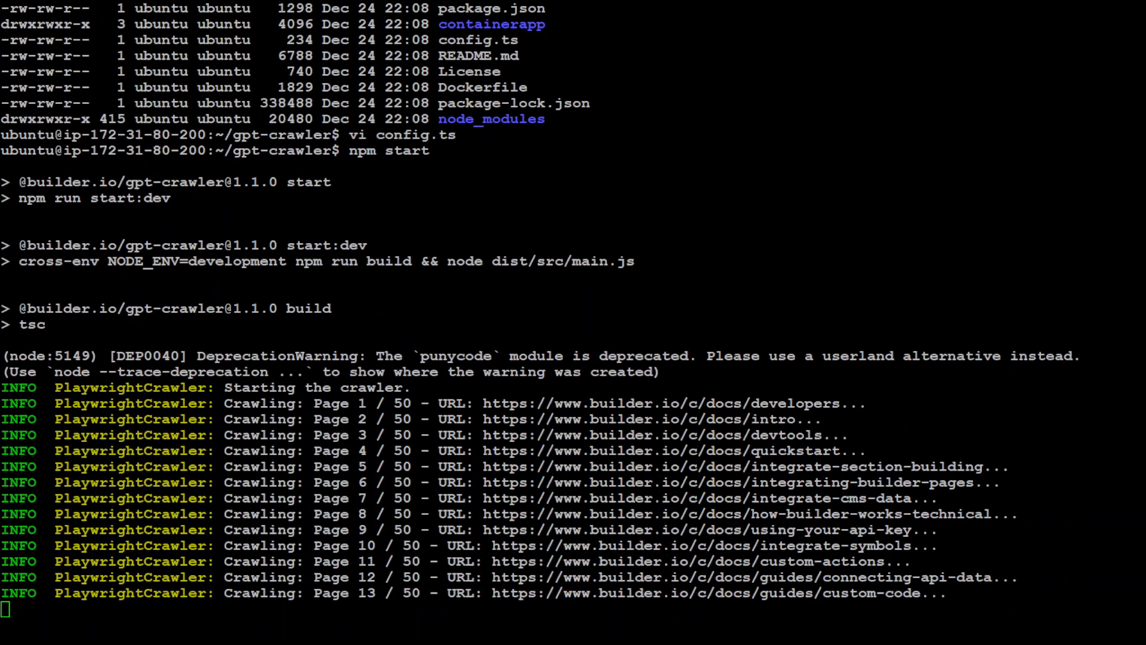
pyautogui.scroll(-3)
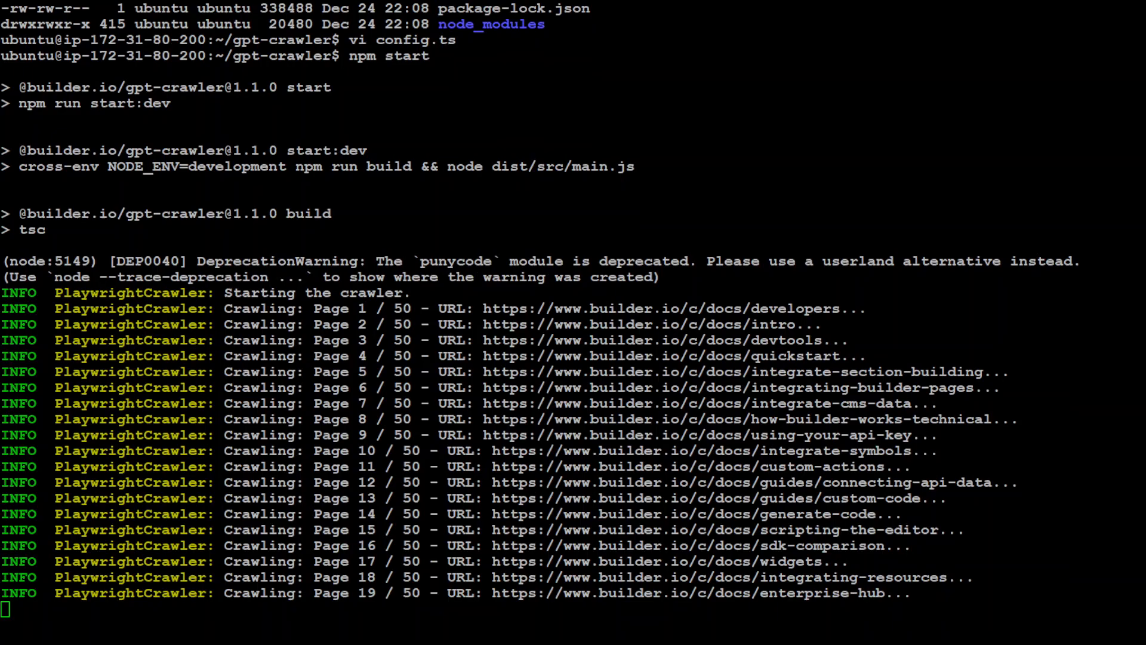
pyautogui.scroll(-3)
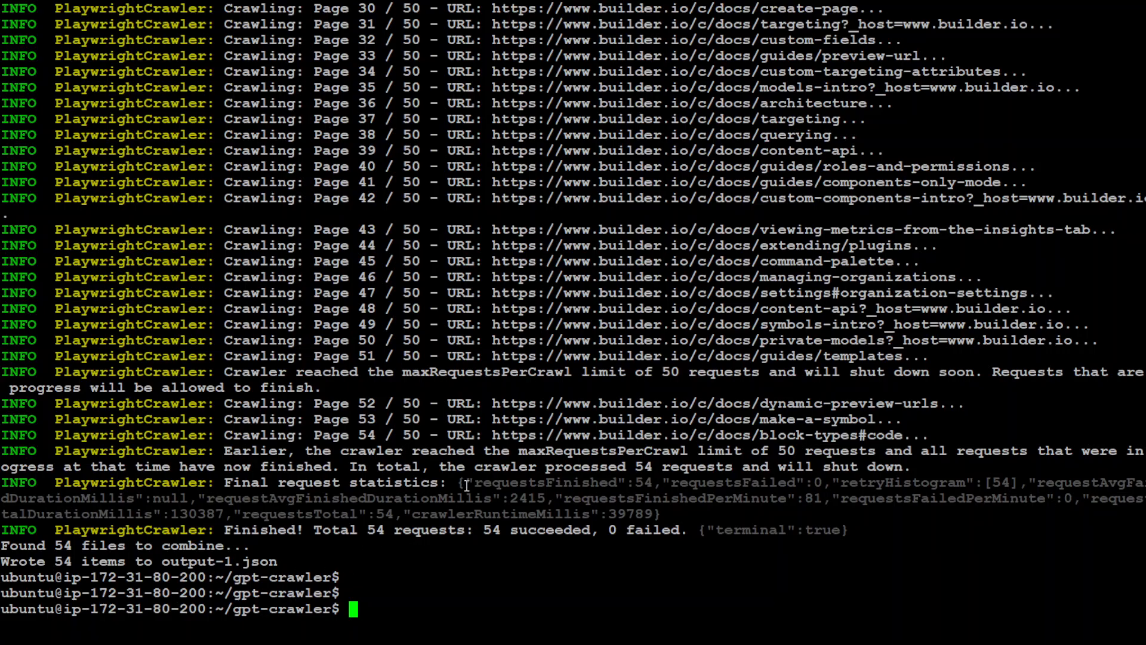
pyautogui.write('ls -ltr')
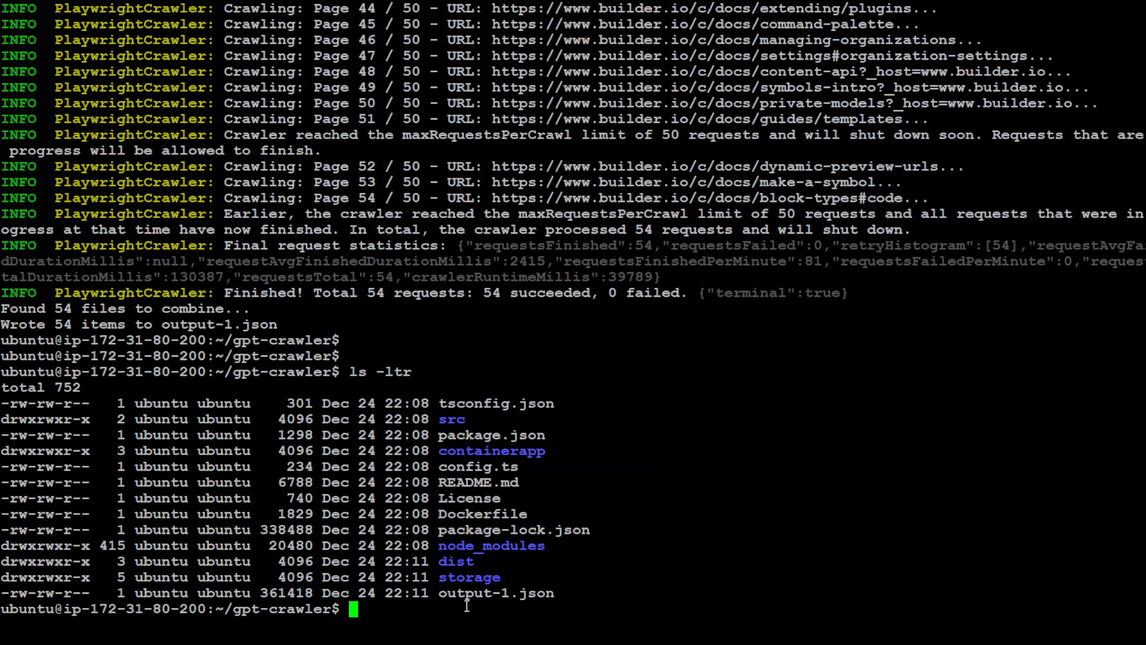
pyautogui.doubleClick(495, 592)
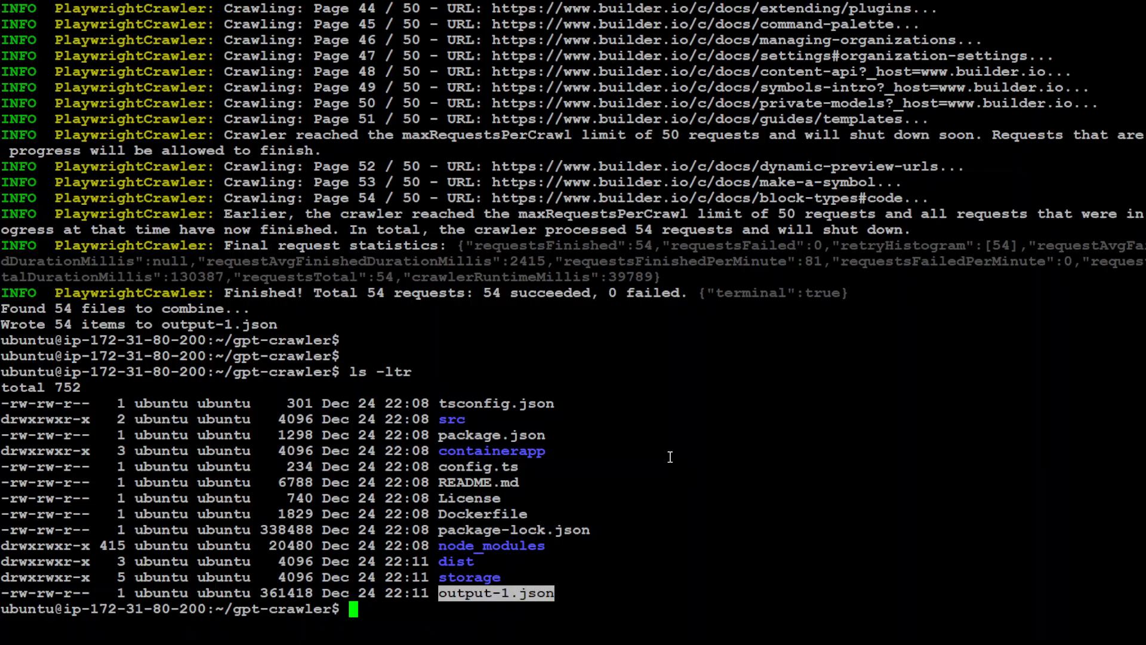
pyautogui.moveTo(664, 456)
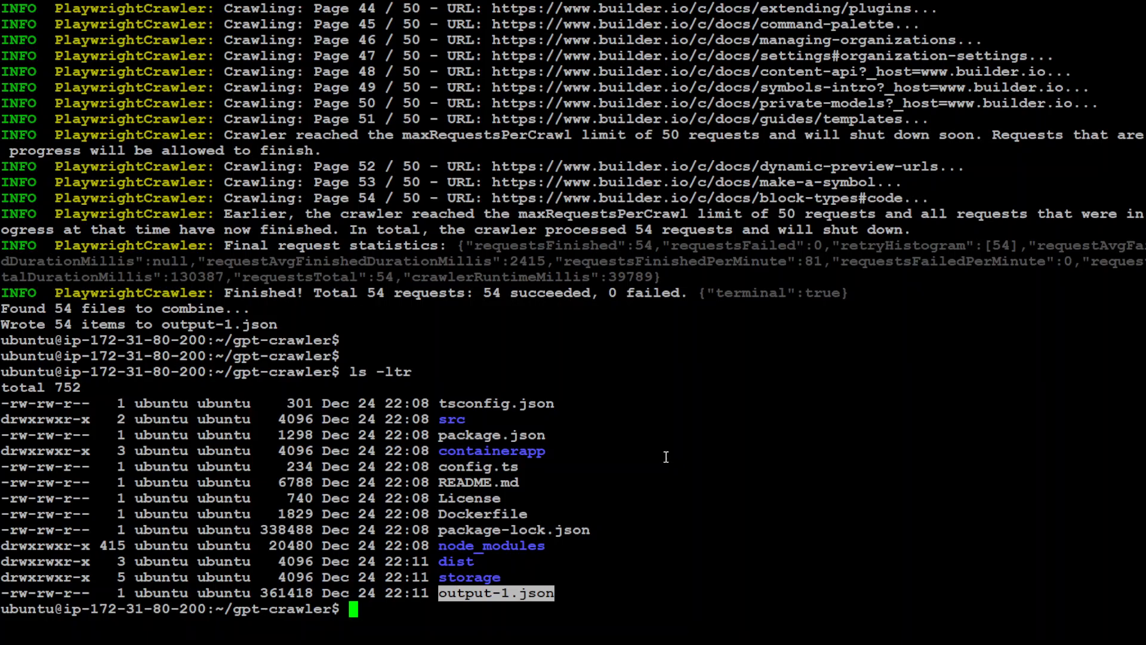
pyautogui.moveTo(638, 391)
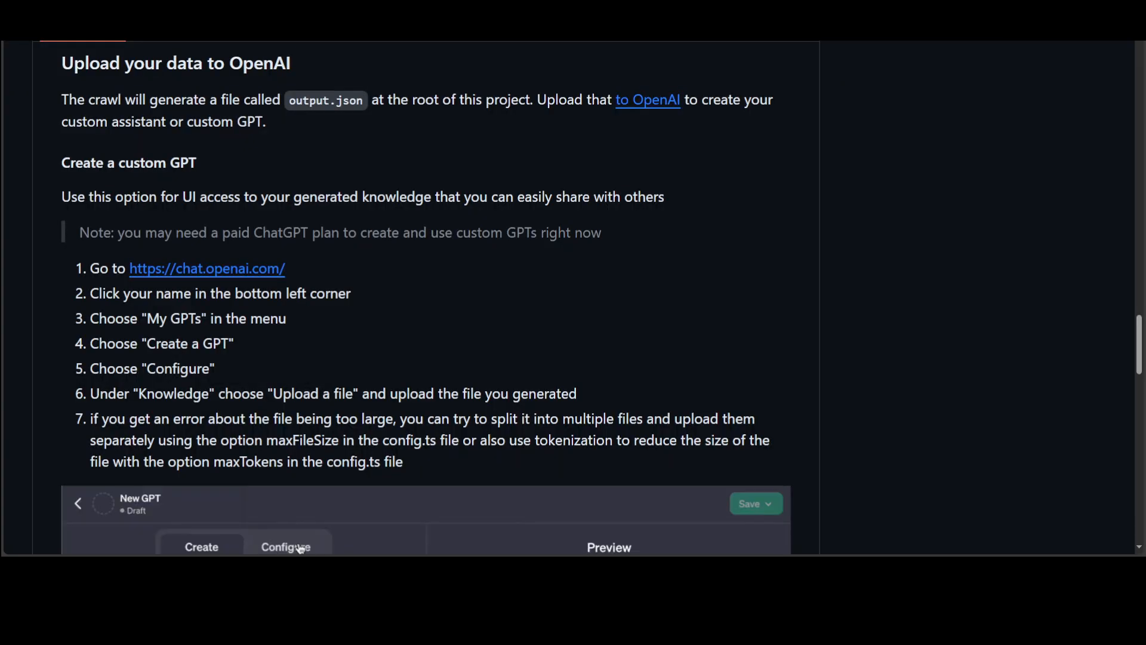
# - Follow the README's 'Upload your data to OpenAI' steps to open a new GPT draft
pyautogui.click(286, 547)
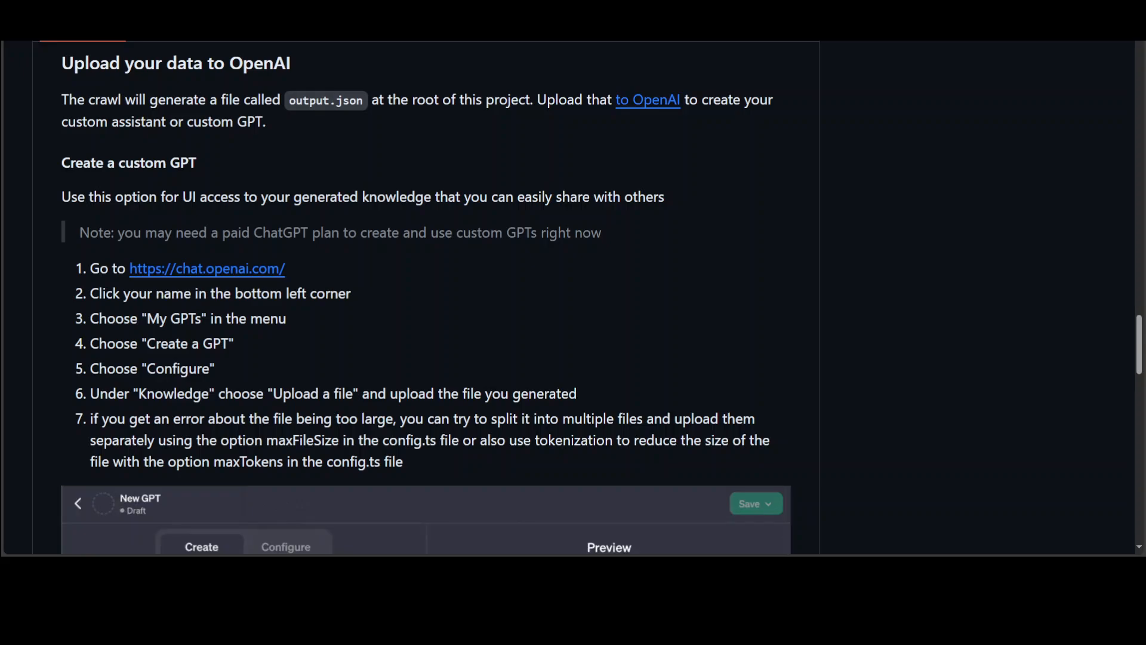
pyautogui.click(286, 546)
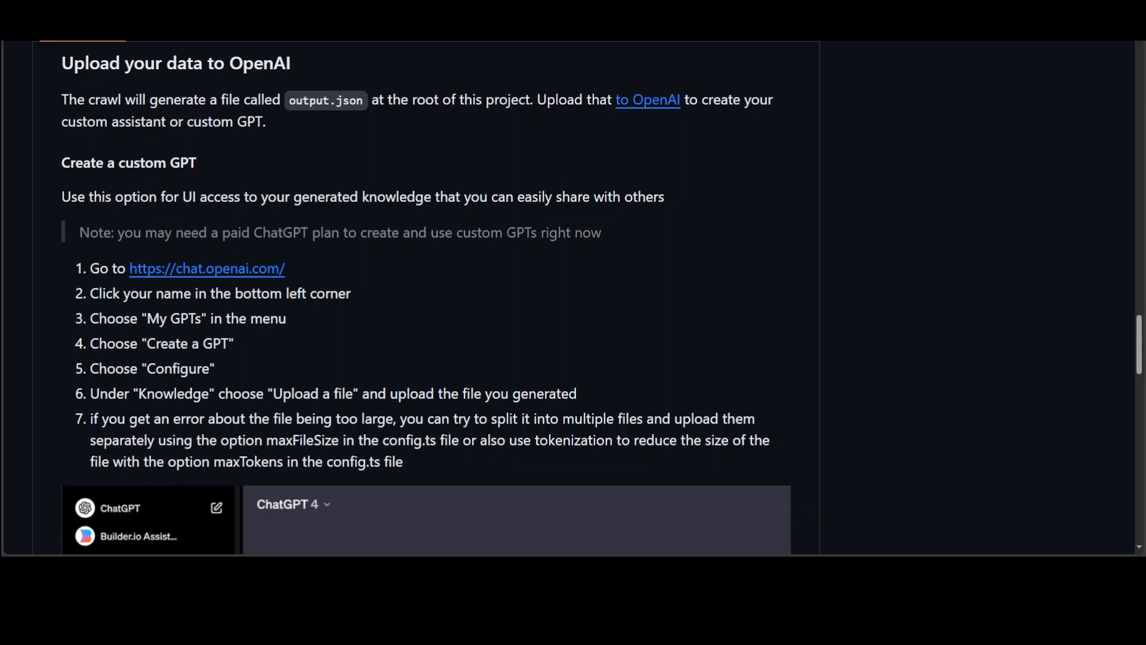
pyautogui.click(293, 504)
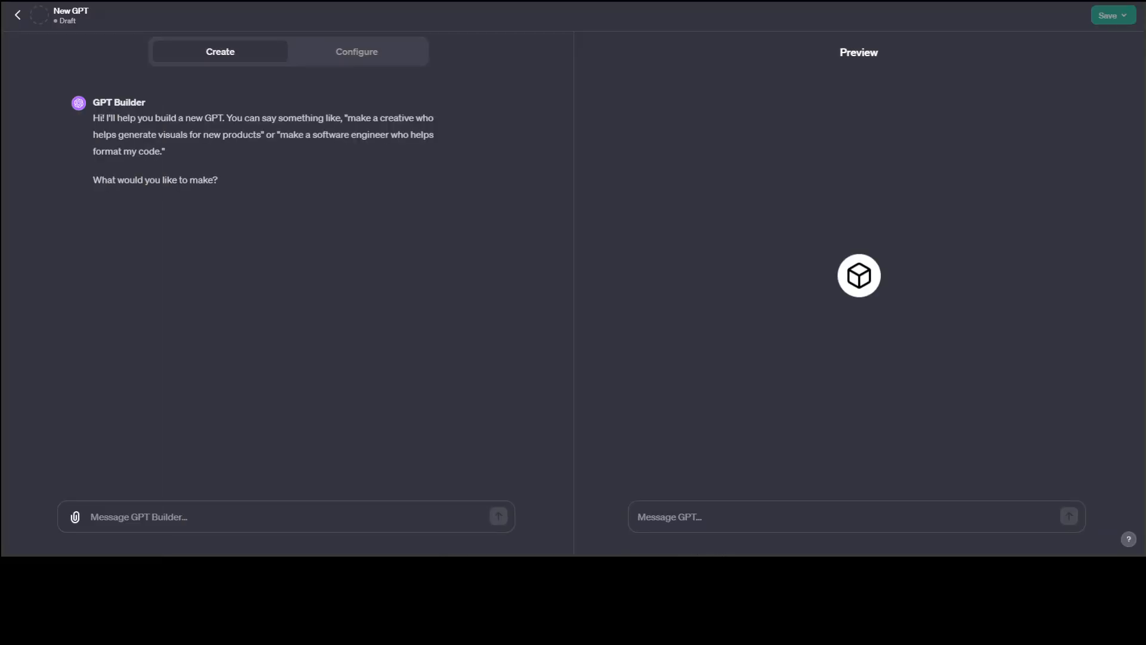
# - Name the GPT Testing, describe it as 'test', add website-data instructions, and start uploading knowledge
pyautogui.click(357, 51)
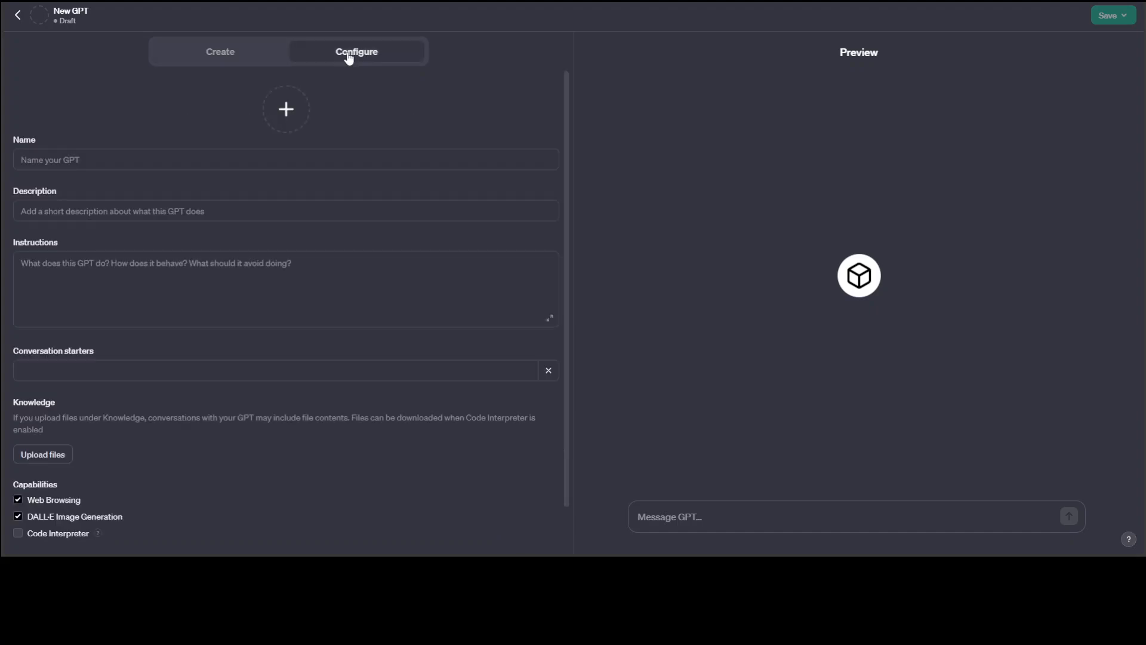
pyautogui.click(286, 160)
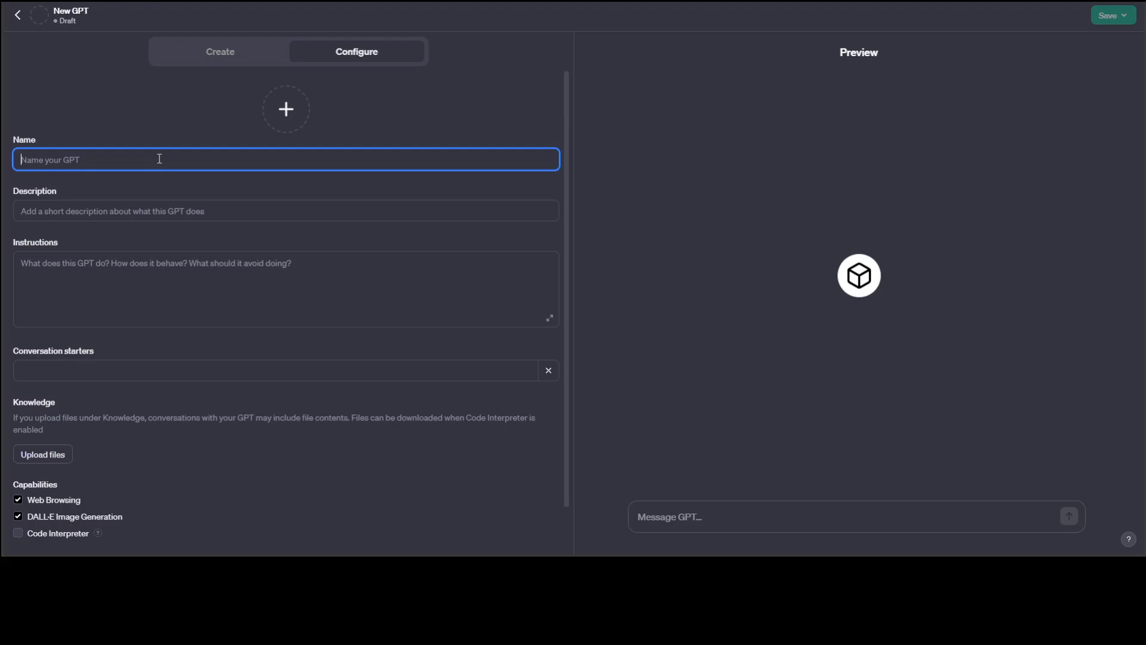
pyautogui.write('Test')
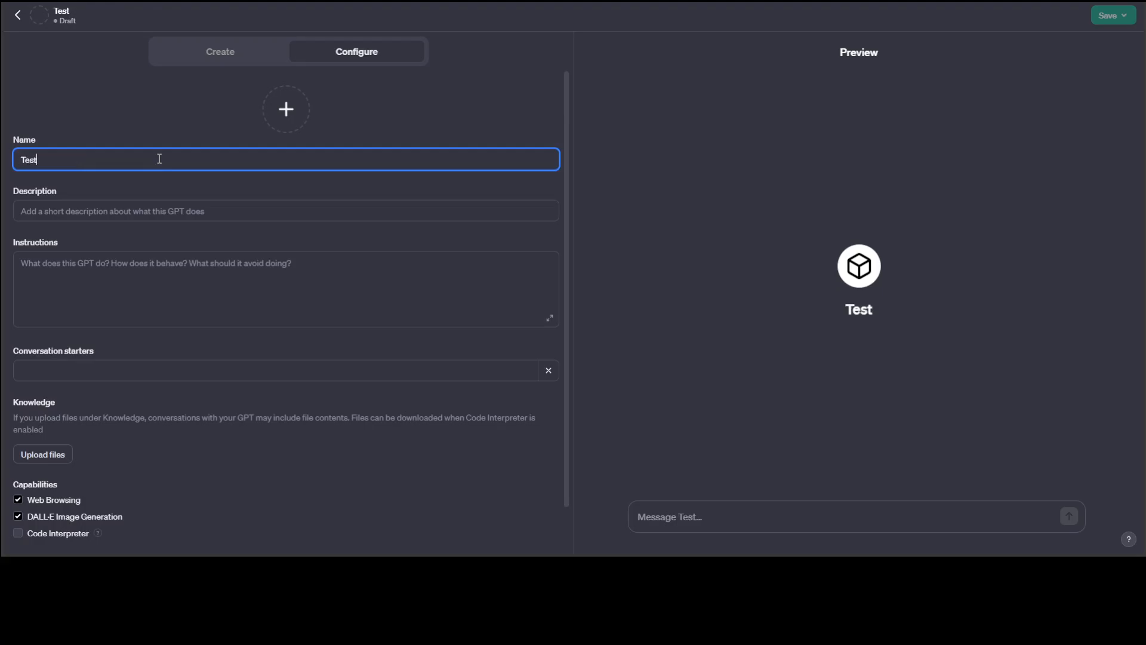
pyautogui.click(285, 211)
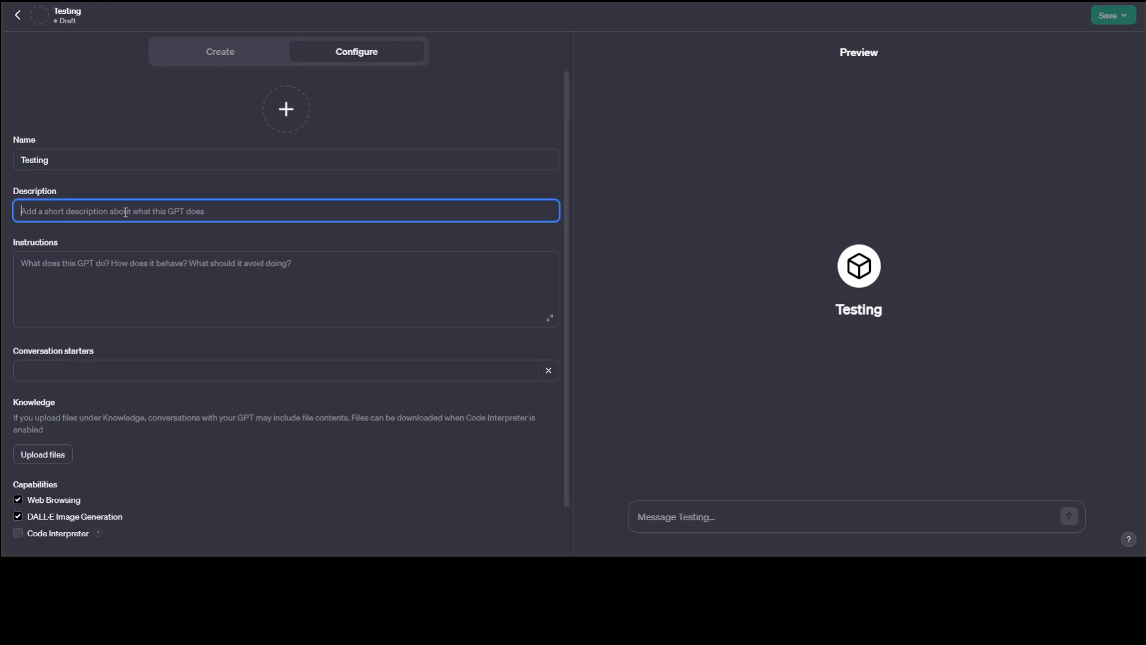
pyautogui.write('test')
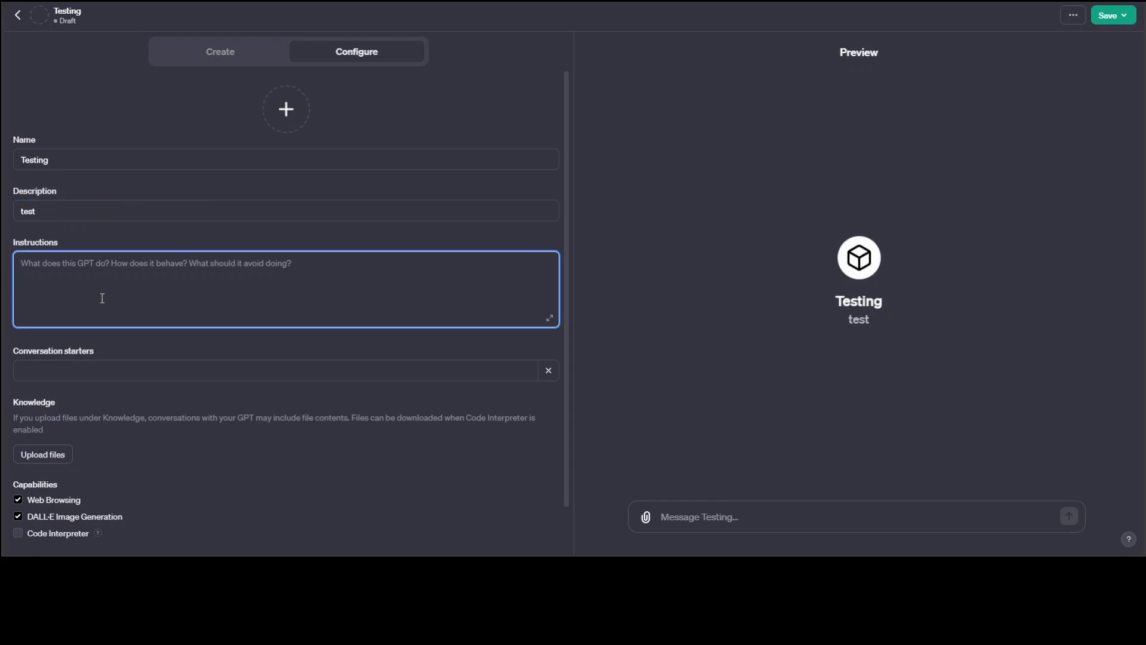
pyautogui.write('Reads t')
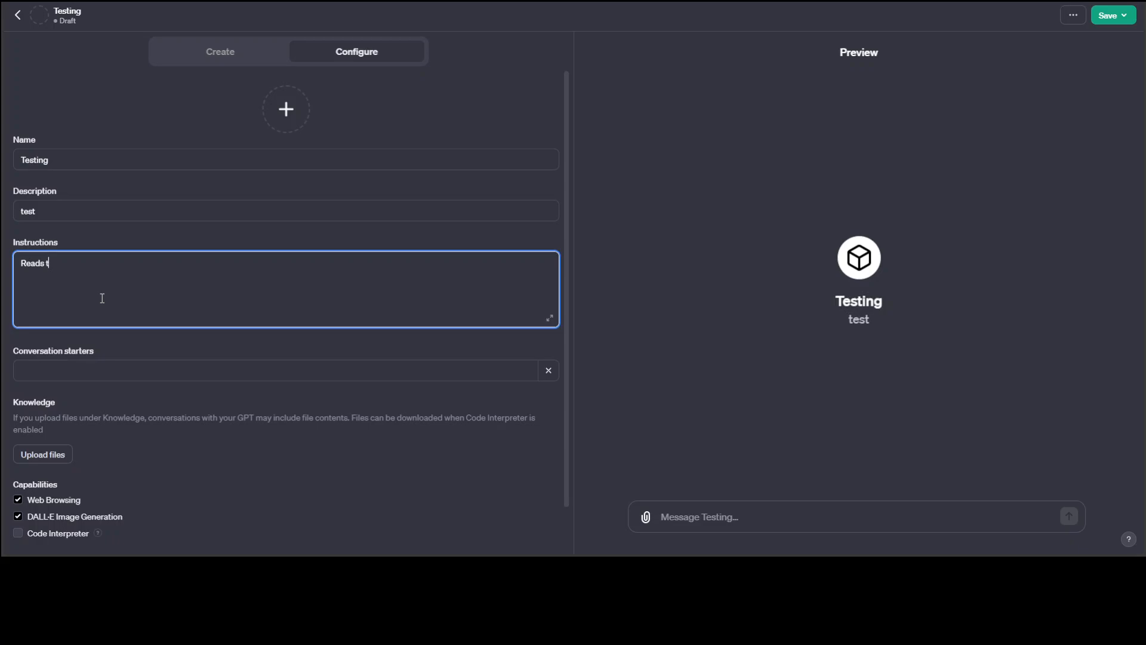
pyautogui.write('hrough my website data')
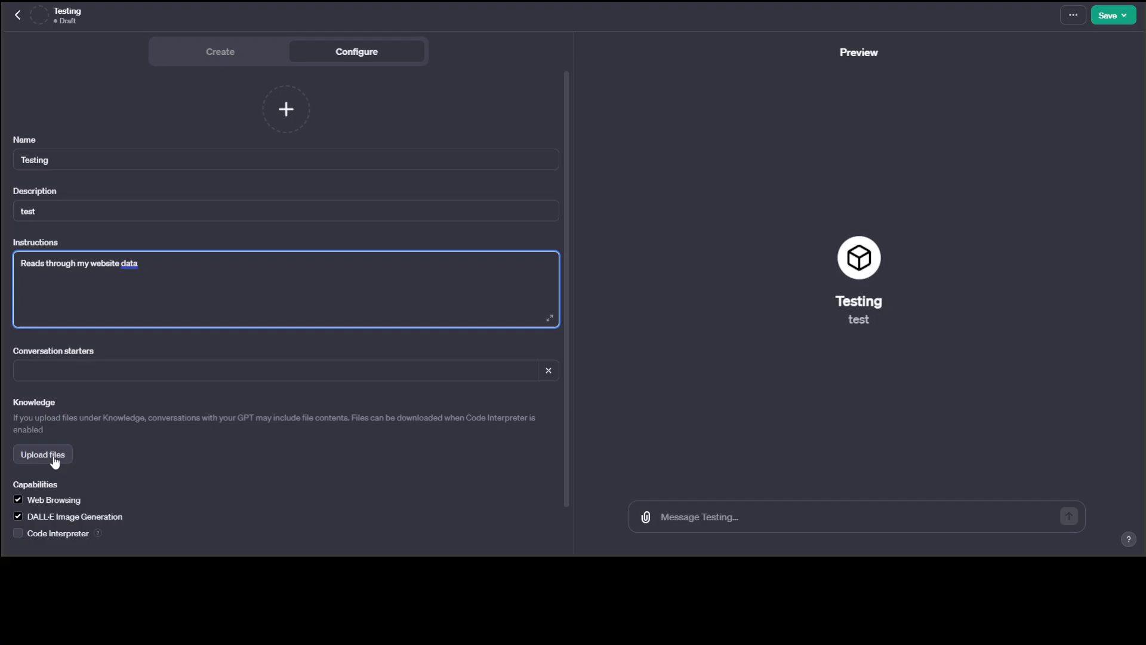
pyautogui.click(42, 453)
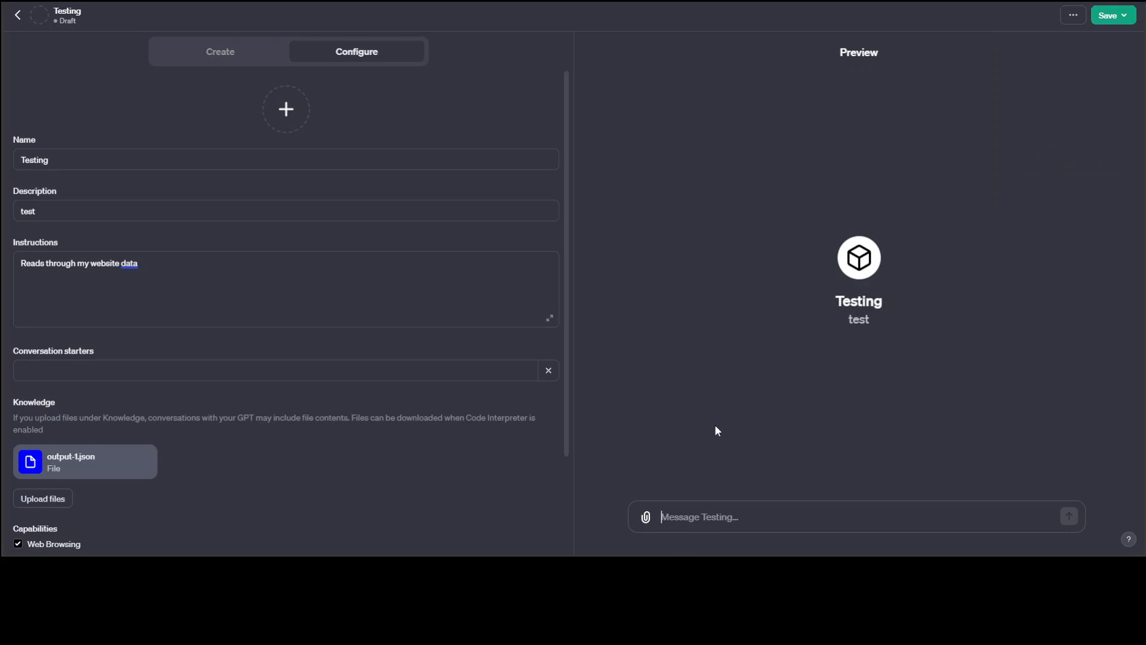
# - Start typing a question into the Testing GPT's preview chat
pyautogui.write('what is this data about')
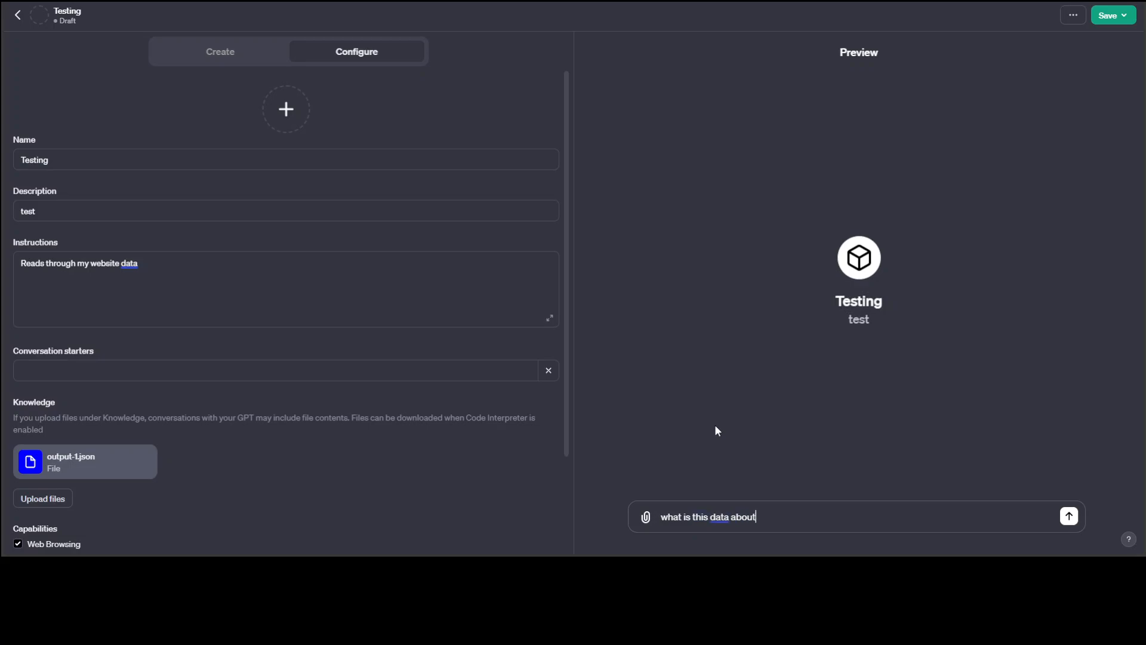
# - Send 'what is this data about' and read the summary of ten Builder.io documentation topics
pyautogui.click(1068, 515)
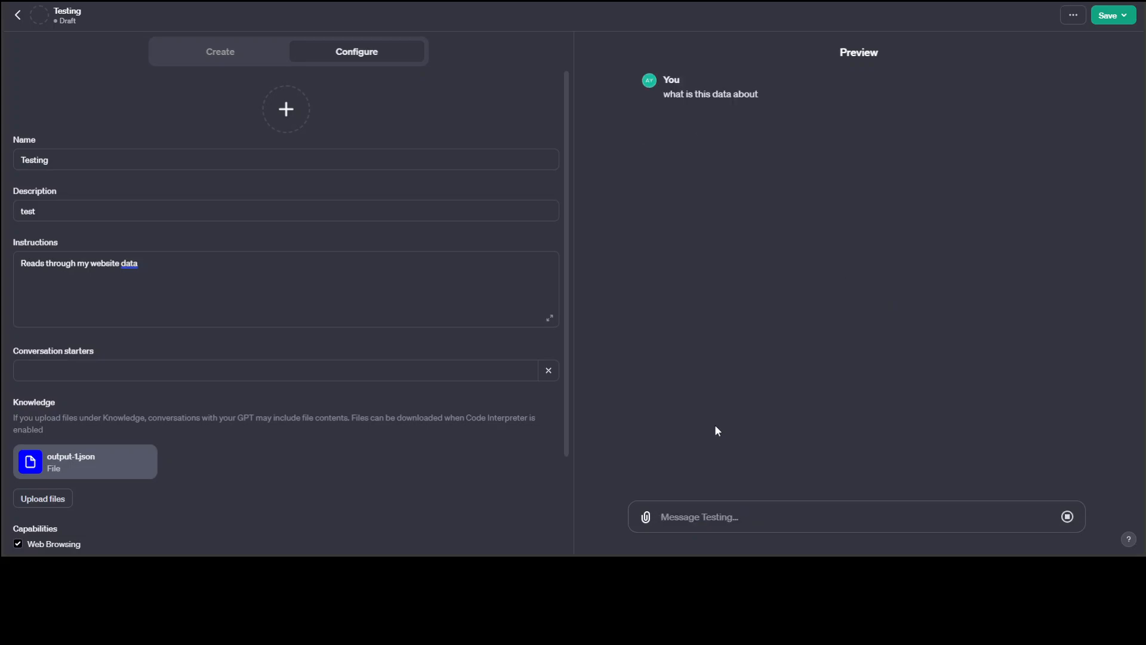
pyautogui.click(1067, 516)
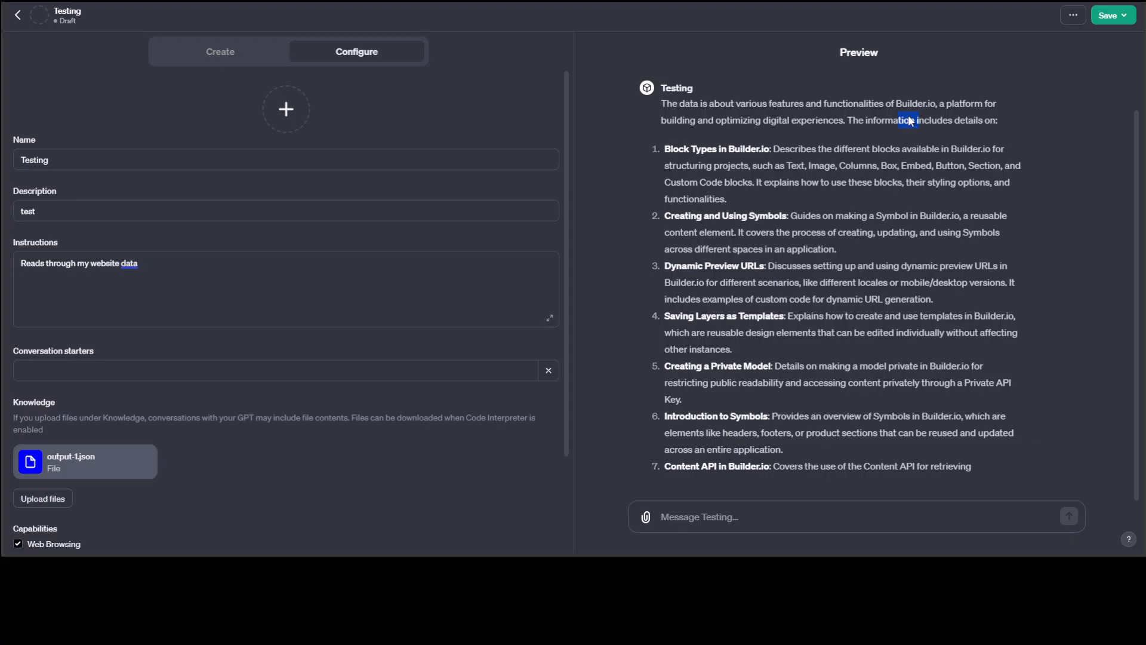
pyautogui.scroll(-3)
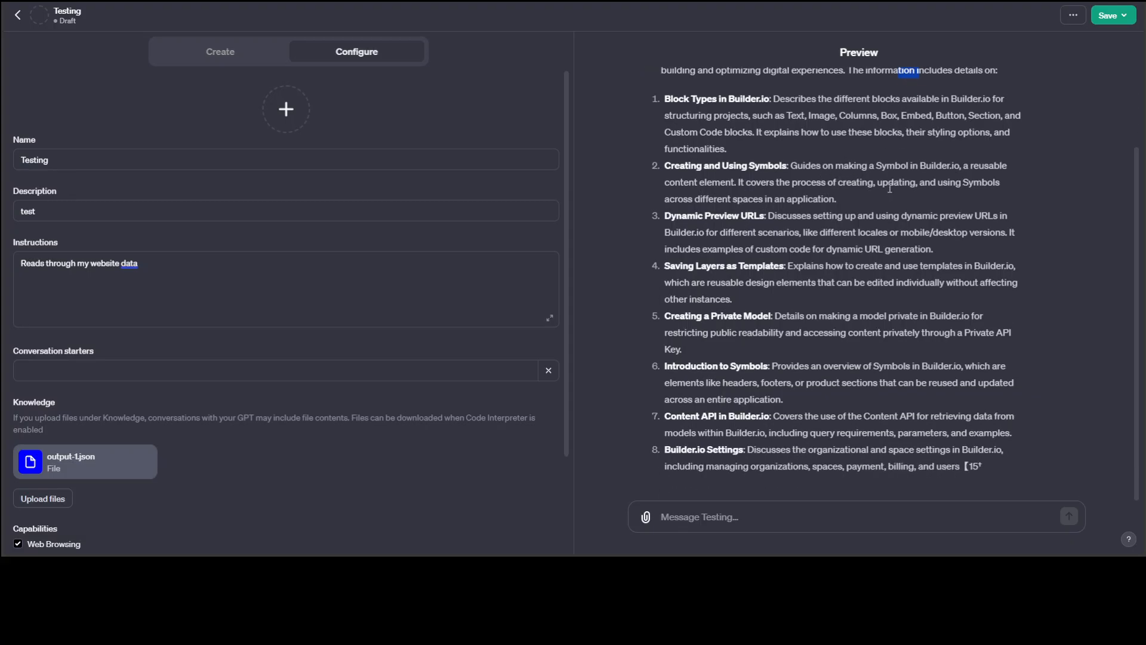
pyautogui.scroll(-3)
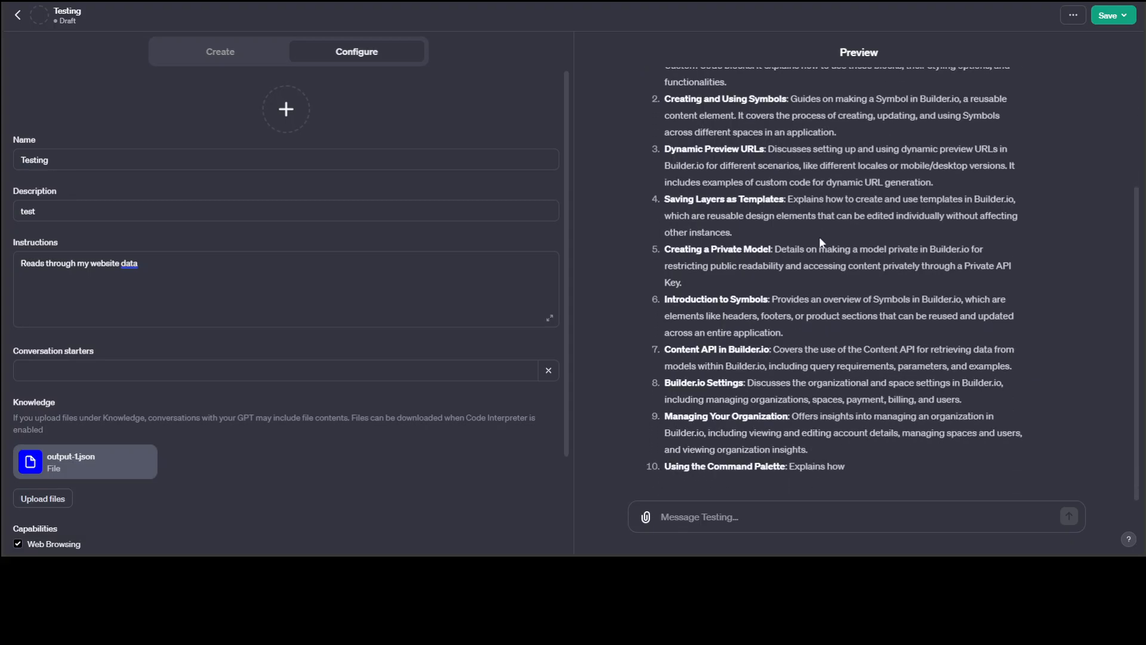
pyautogui.scroll(-3)
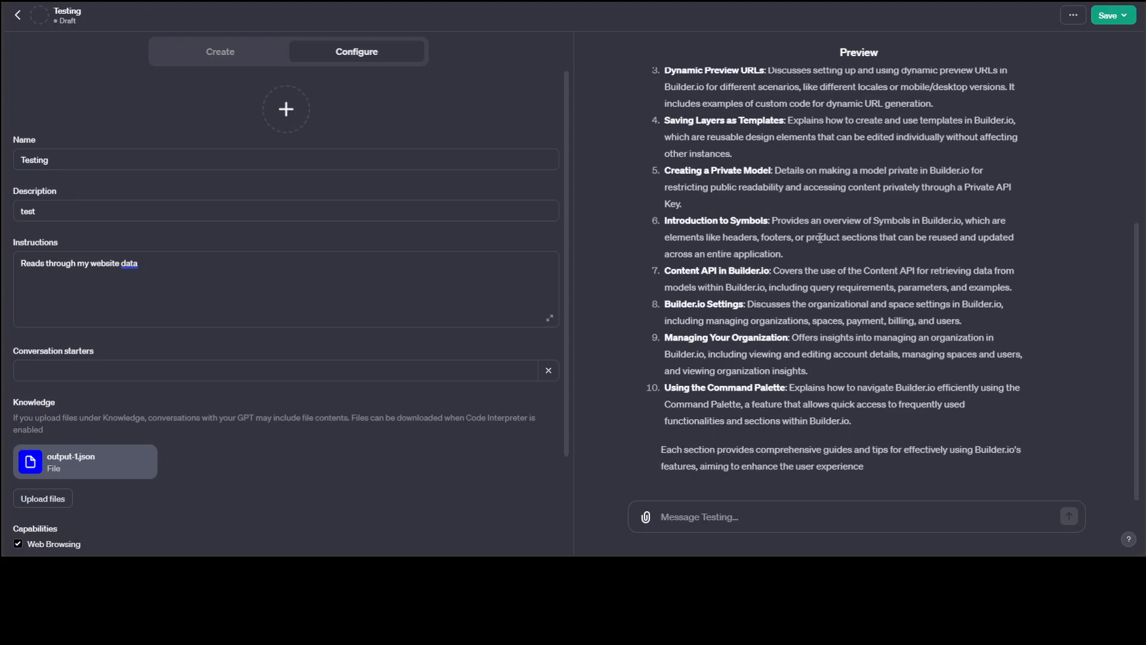
pyautogui.scroll(-3)
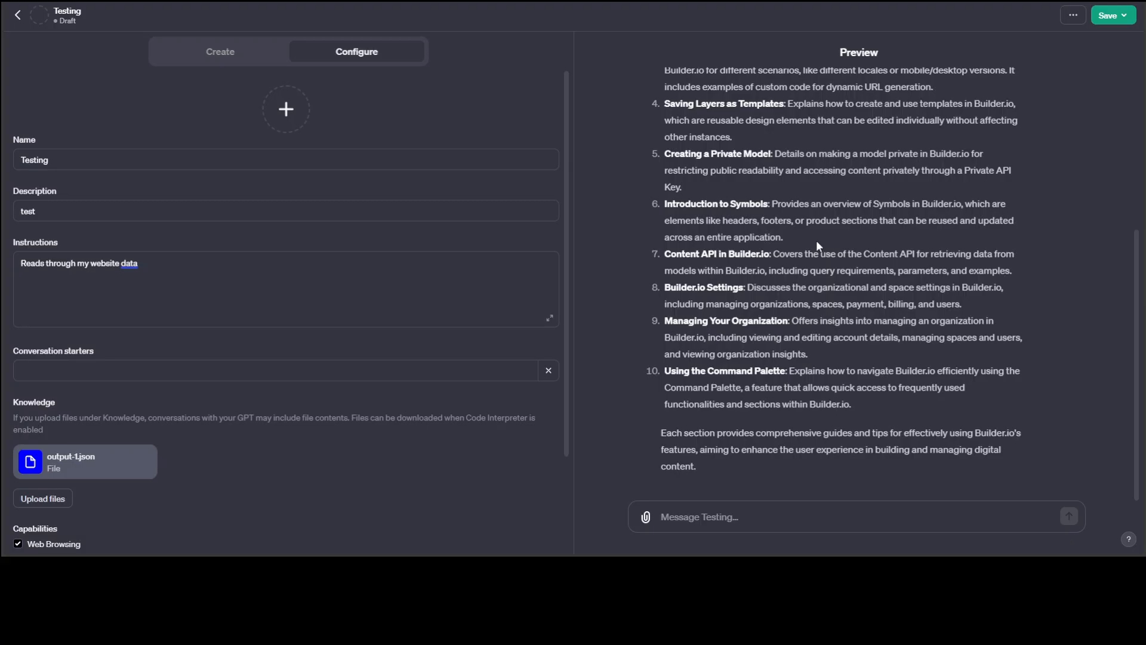
pyautogui.moveTo(811, 240)
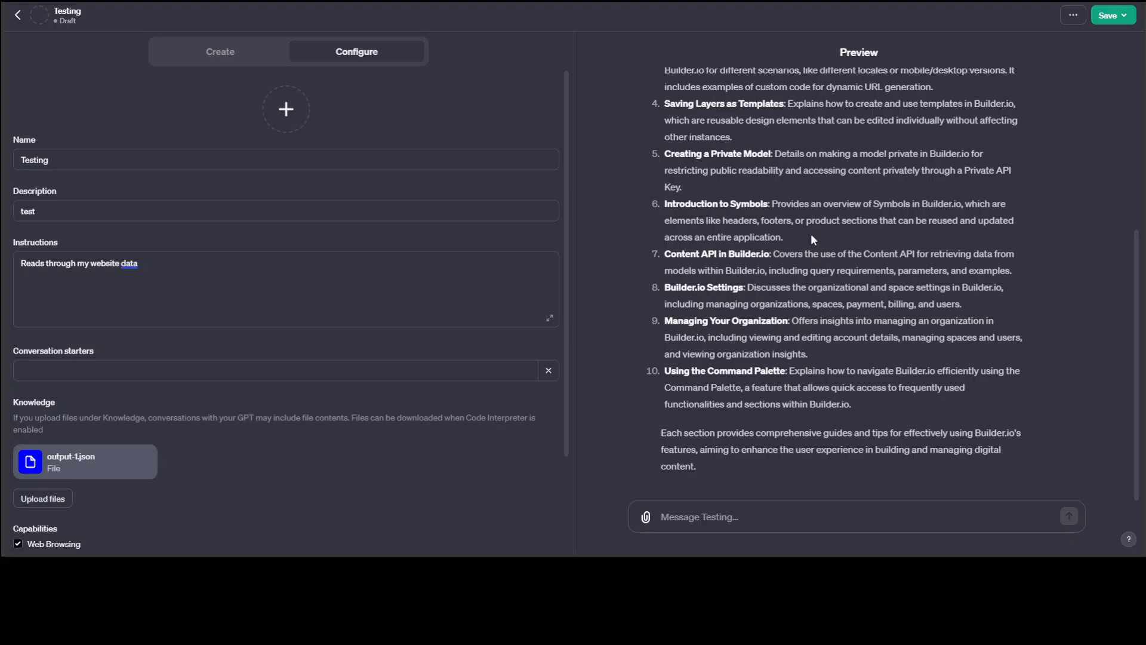
pyautogui.moveTo(812, 240)
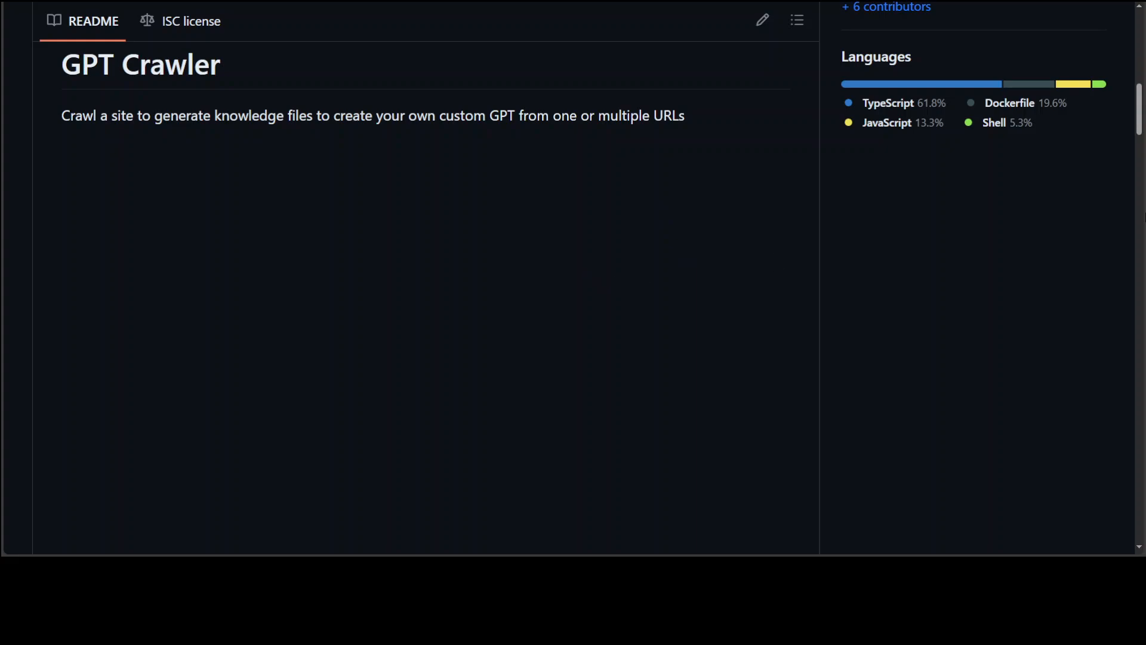
# - Scroll the GitHub GPT Crawler README back to its demo image of config and output
pyautogui.scroll(-3)
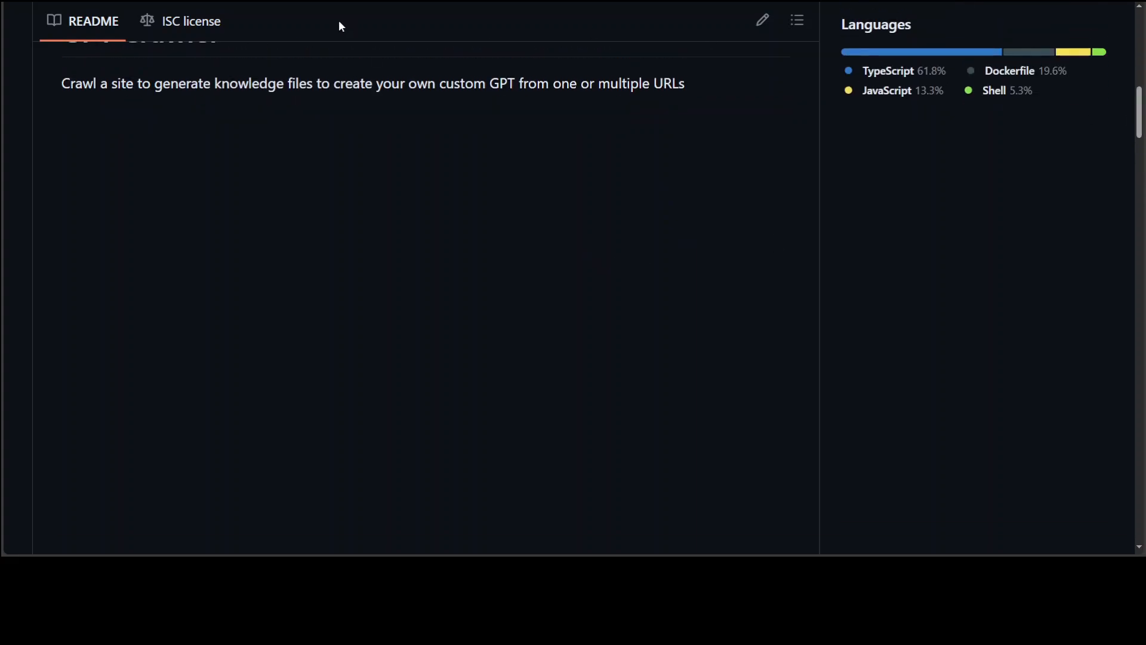
pyautogui.scroll(3)
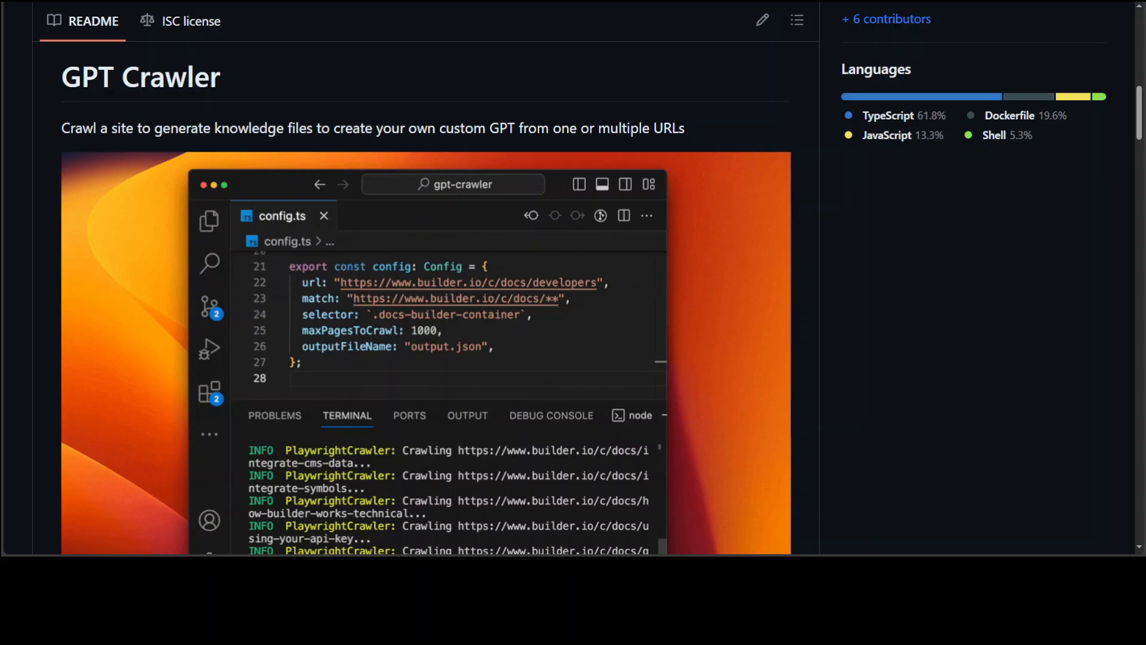